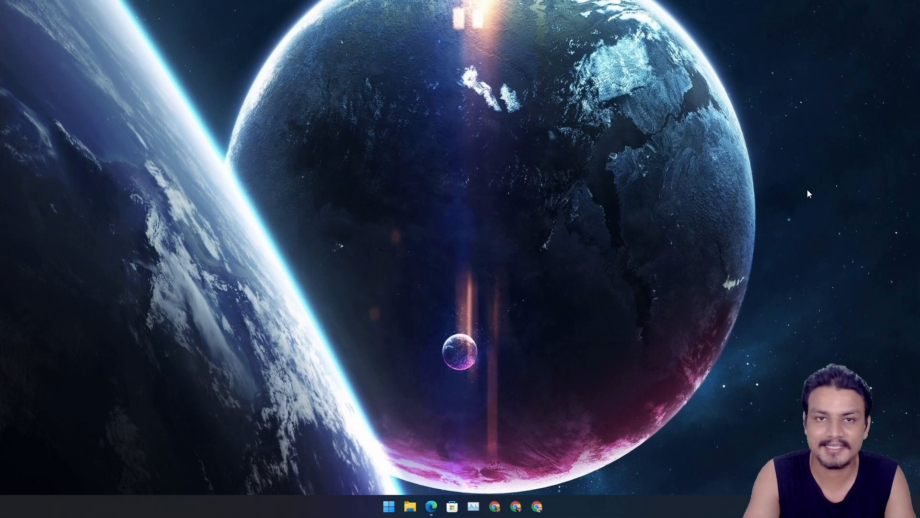
pyautogui.moveTo(755, 124)
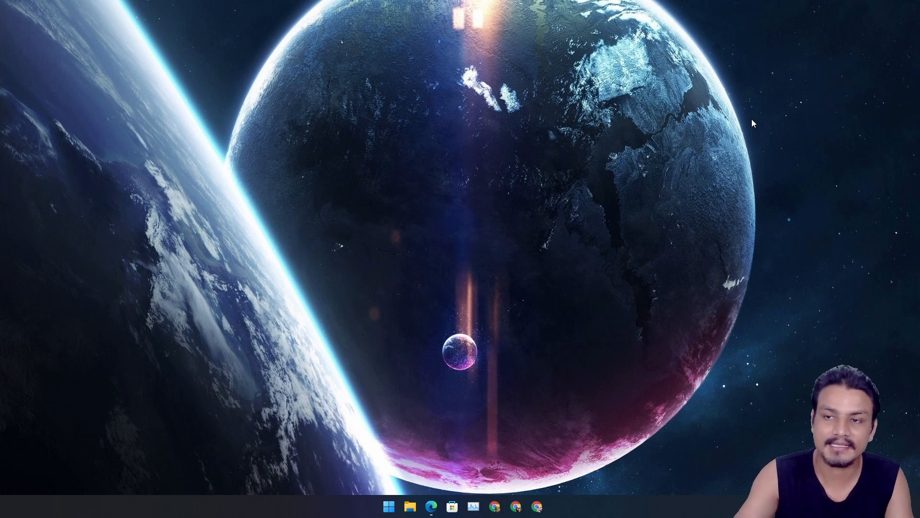
pyautogui.moveTo(403, 484)
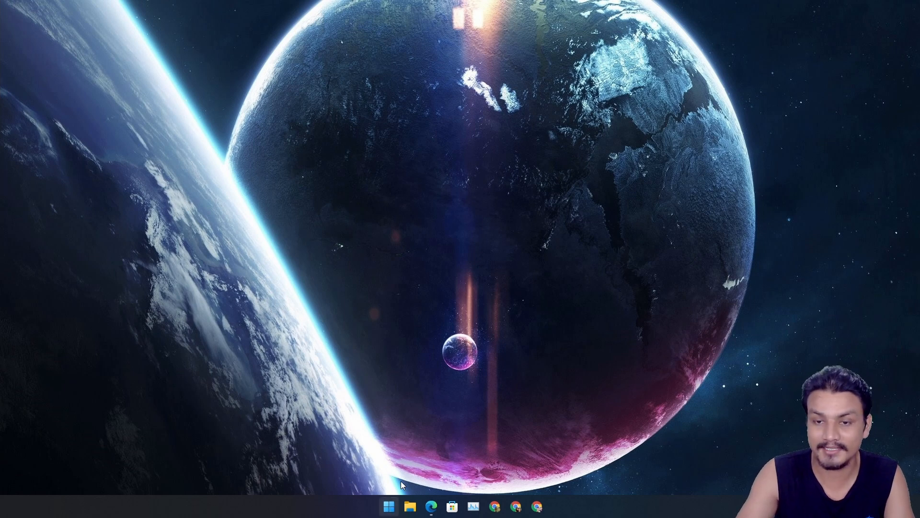
# - Launch Virtual Machine Manager from the Start menu's pinned apps
pyautogui.click(388, 506)
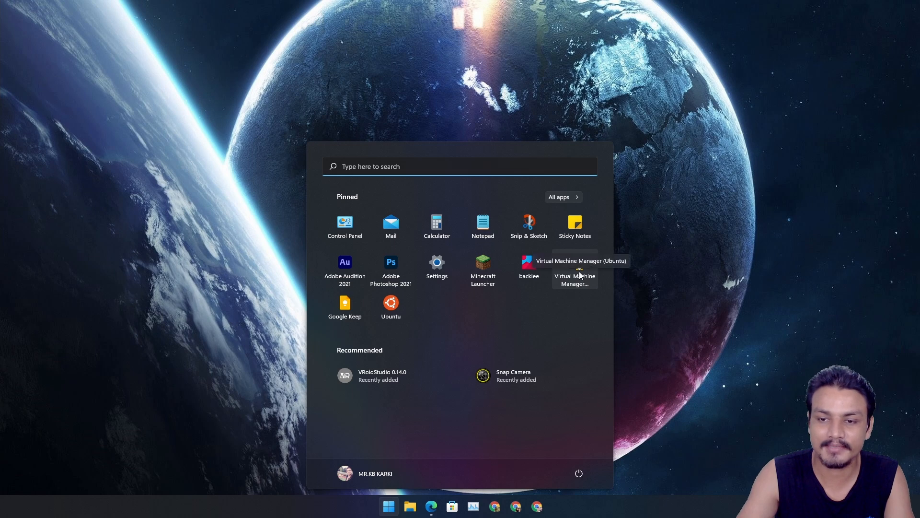
pyautogui.click(574, 270)
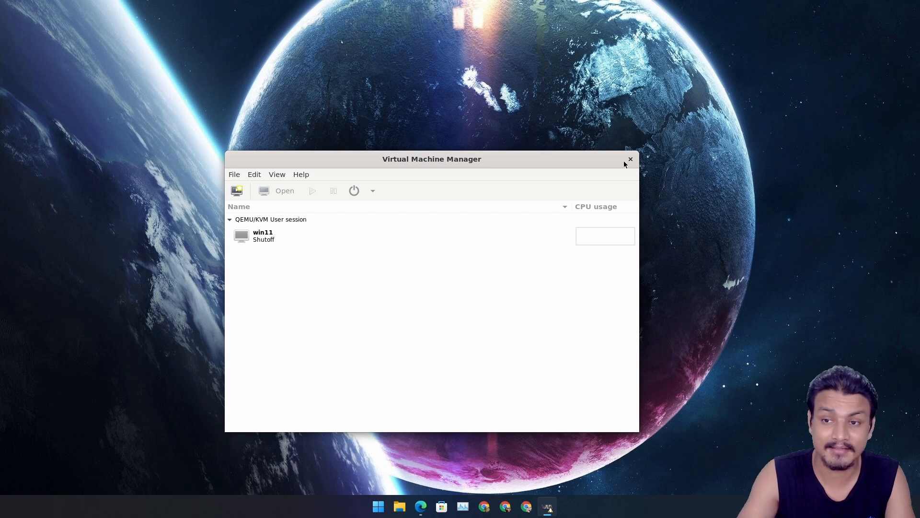
pyautogui.moveTo(525, 392)
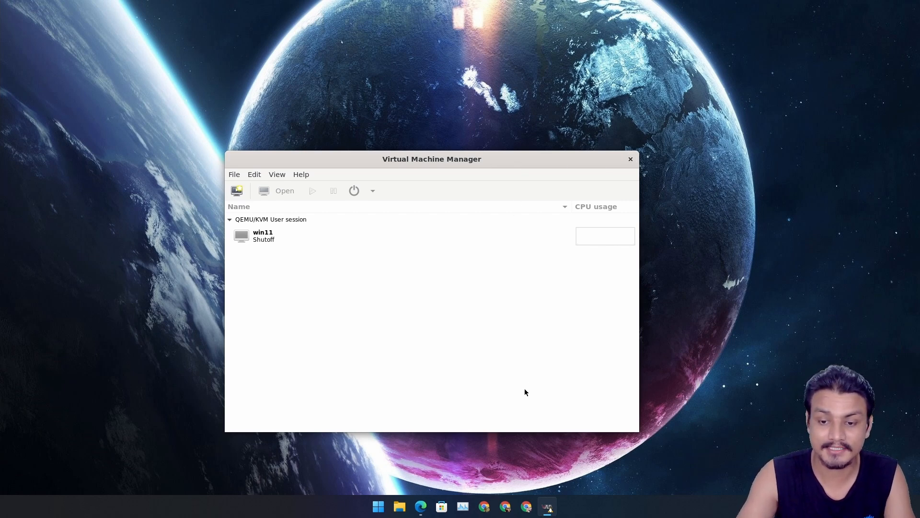
pyautogui.moveTo(456, 428)
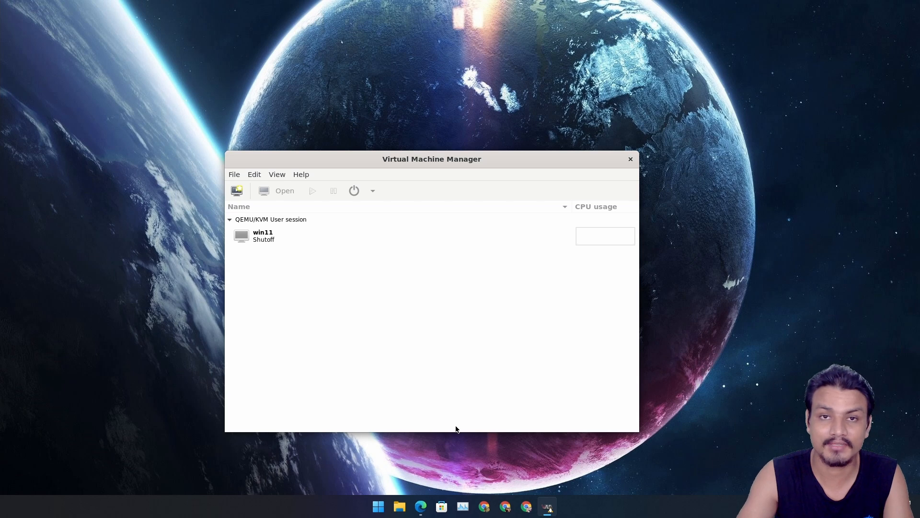
# - Switch to Edge and view the Google results for KVM with the Kernel-based Virtual Machine panel
pyautogui.click(421, 506)
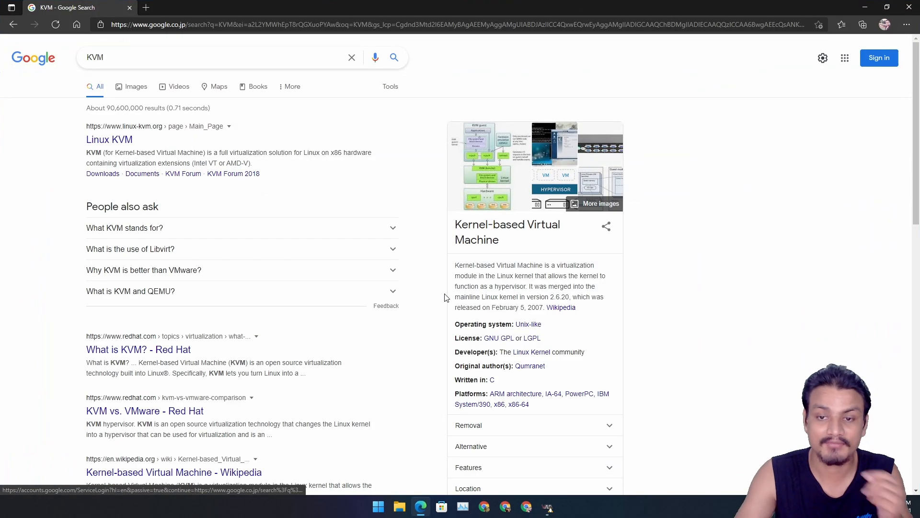
pyautogui.moveTo(498, 240)
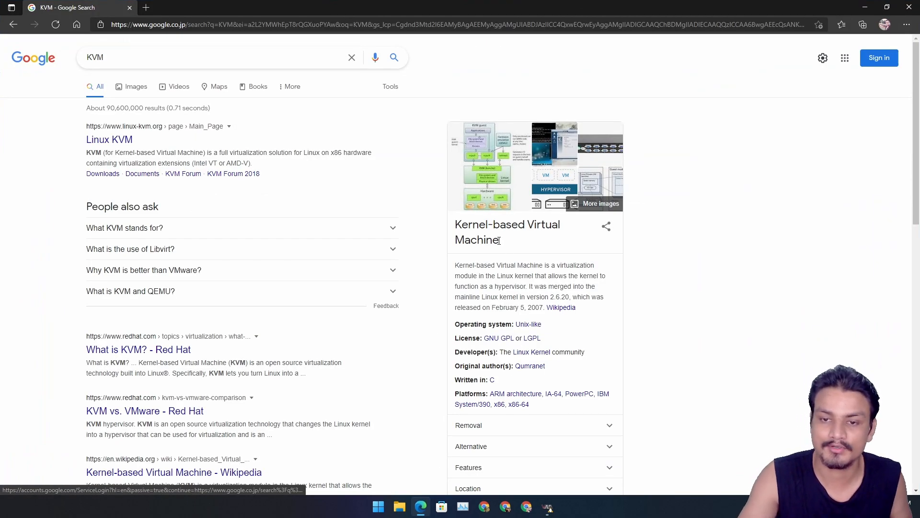
pyautogui.doubleClick(506, 232)
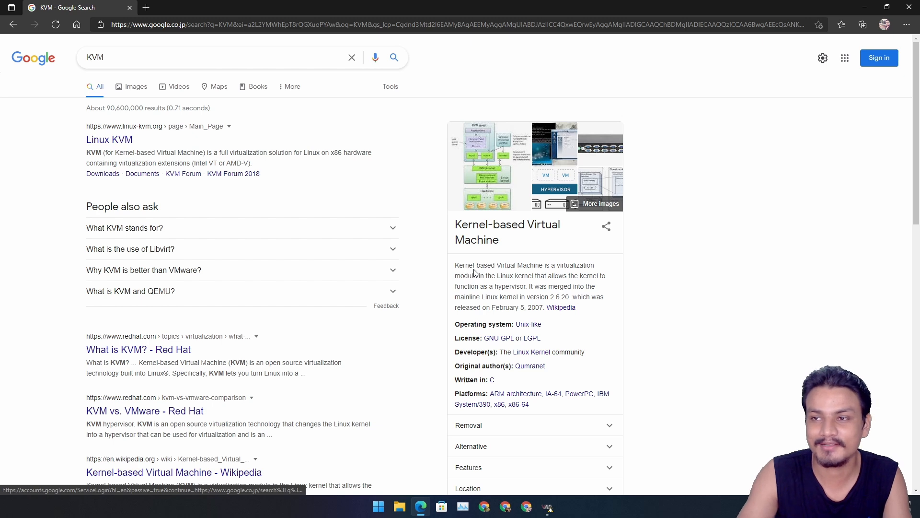
pyautogui.moveTo(803, 160)
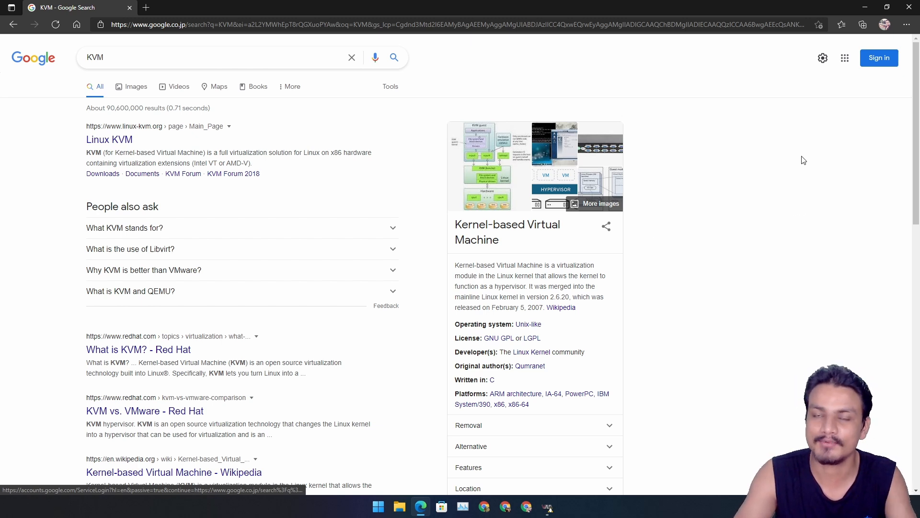
pyautogui.moveTo(802, 160)
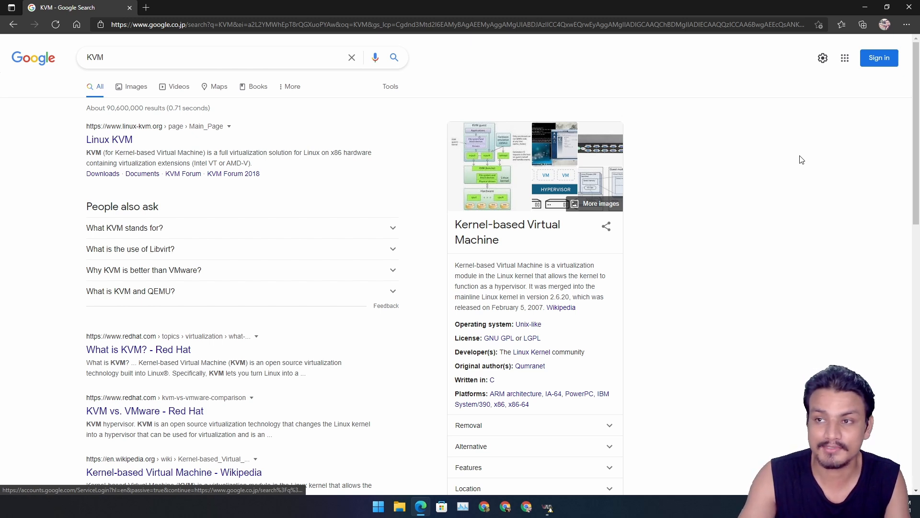
pyautogui.moveTo(806, 155)
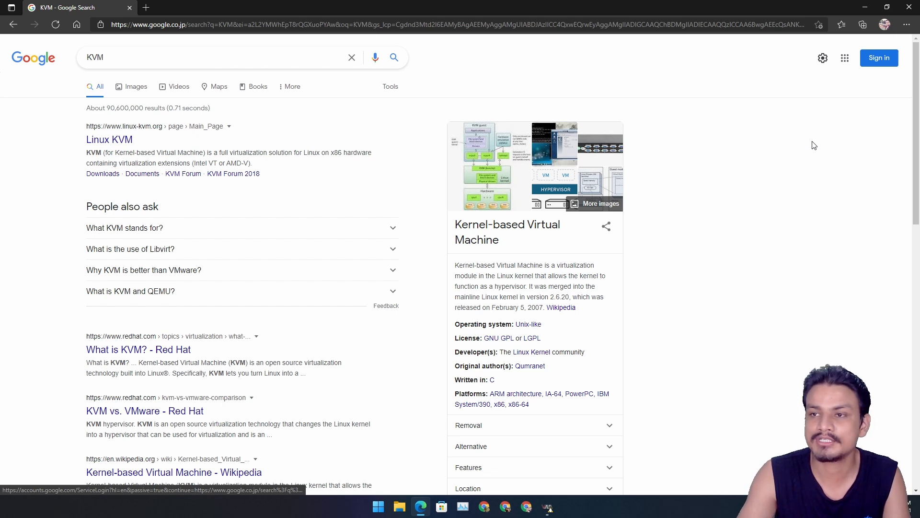
pyautogui.moveTo(786, 157)
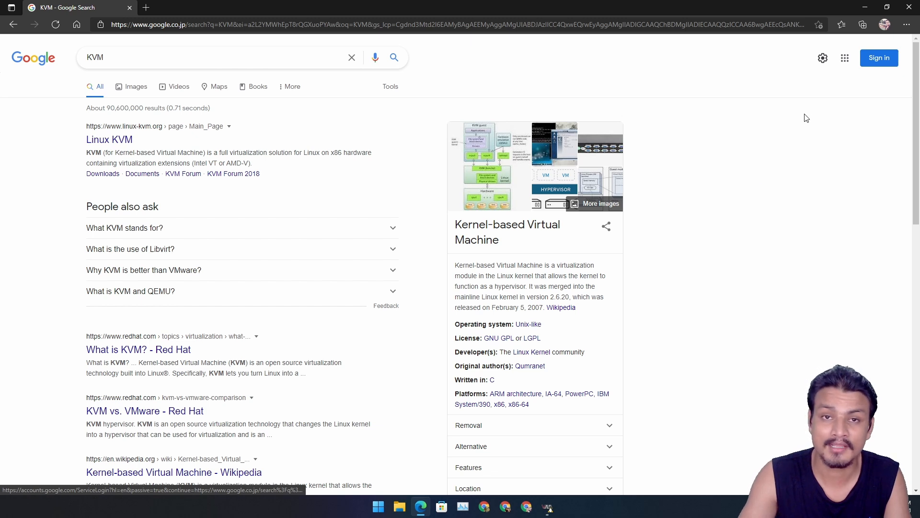
pyautogui.moveTo(697, 249)
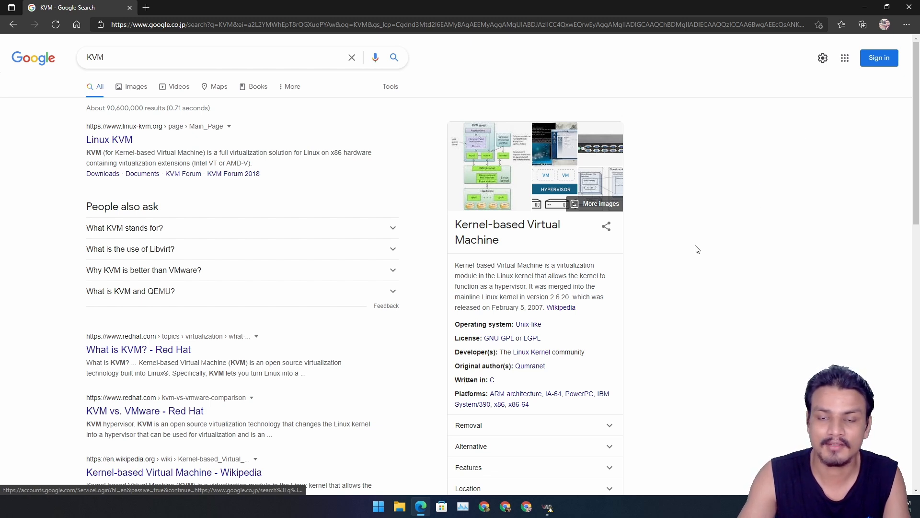
pyautogui.moveTo(527, 259)
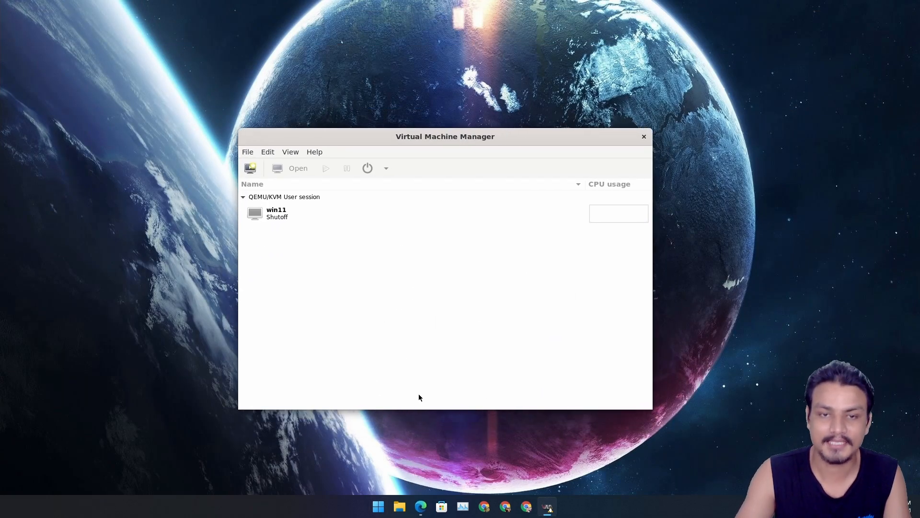
pyautogui.moveTo(540, 156)
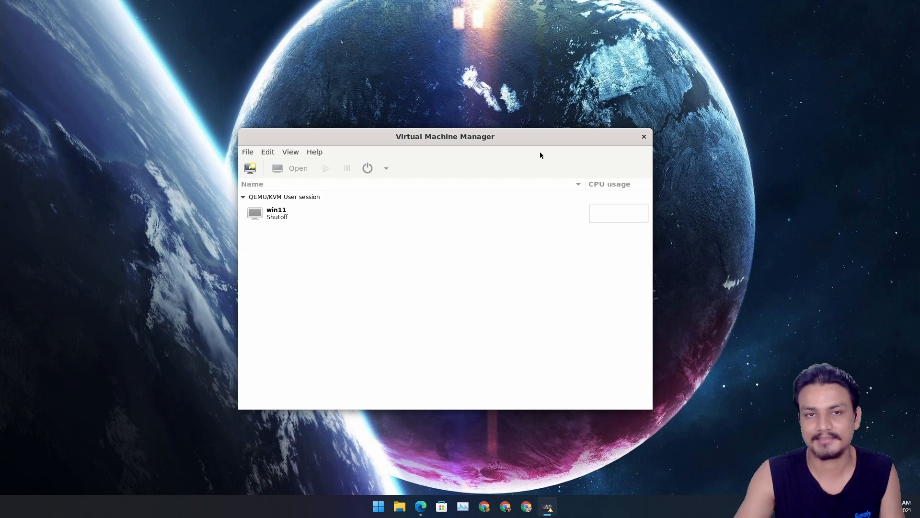
pyautogui.moveTo(518, 156)
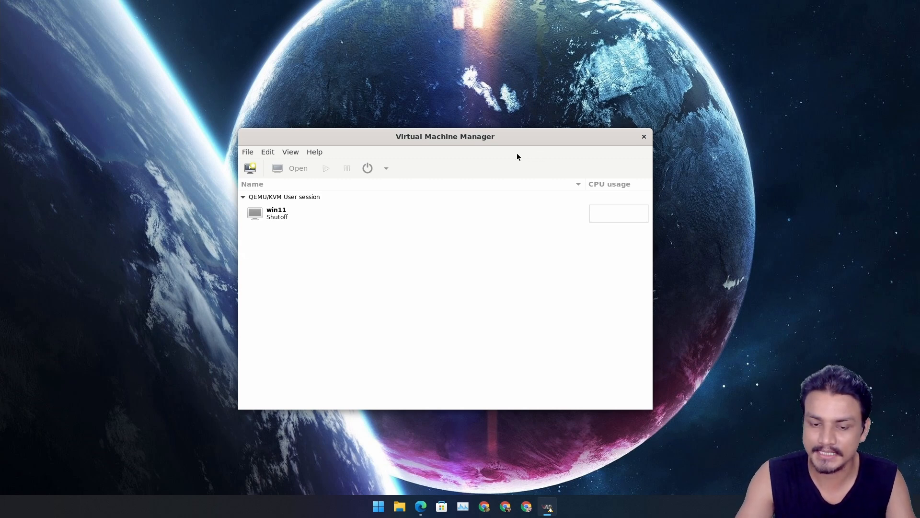
pyautogui.moveTo(410, 409)
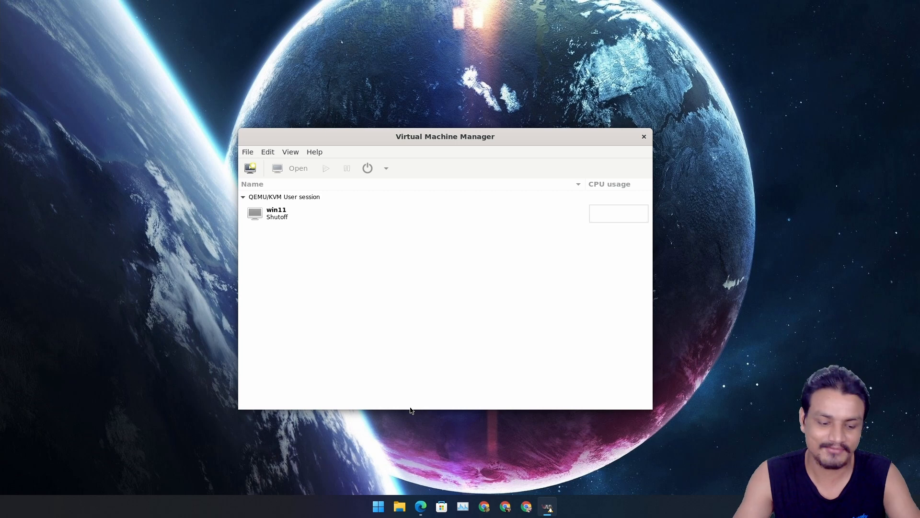
pyautogui.moveTo(423, 144)
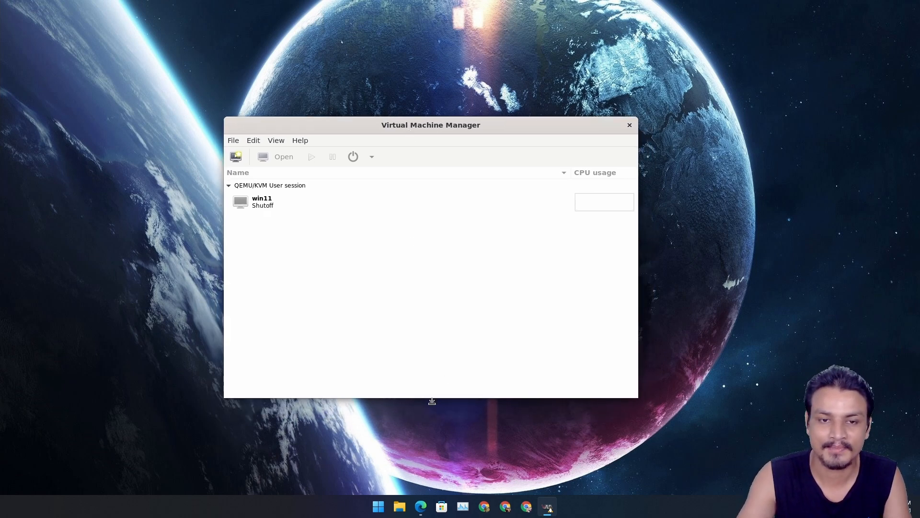
pyautogui.moveTo(421, 379)
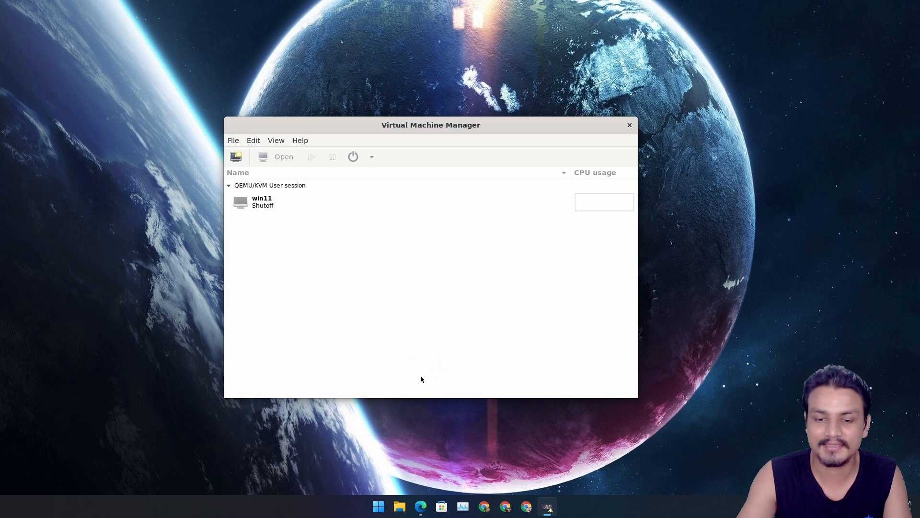
pyautogui.moveTo(386, 445)
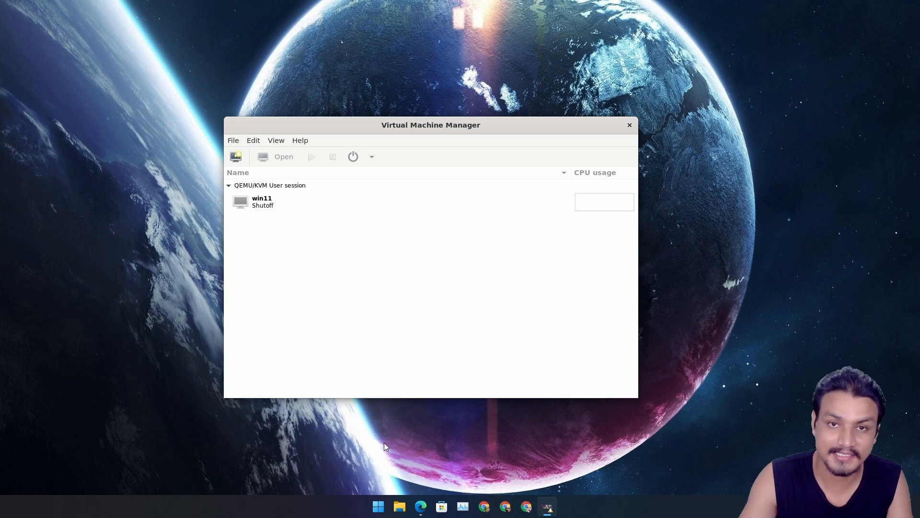
pyautogui.moveTo(385, 441)
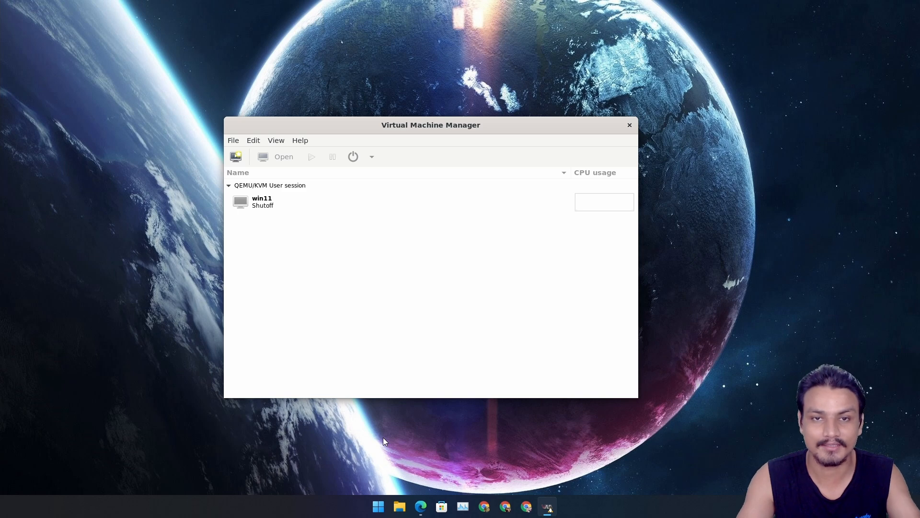
pyautogui.moveTo(409, 248)
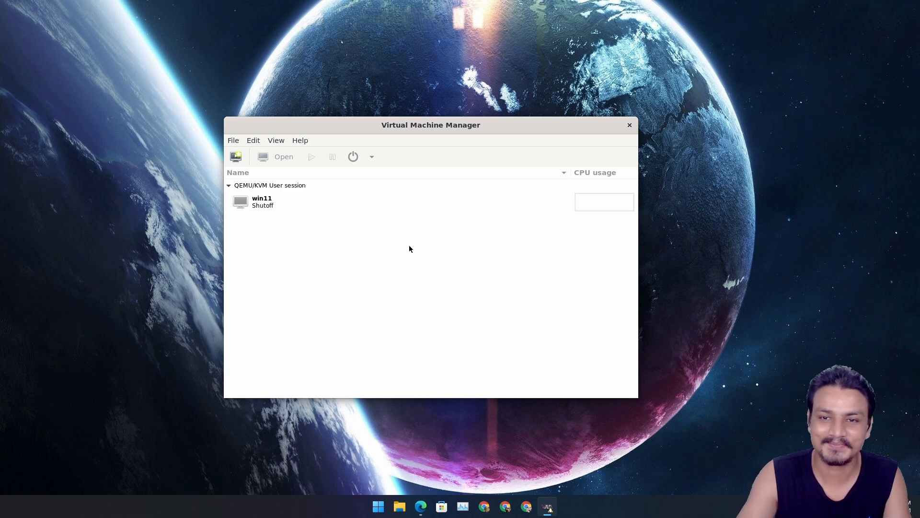
pyautogui.click(378, 506)
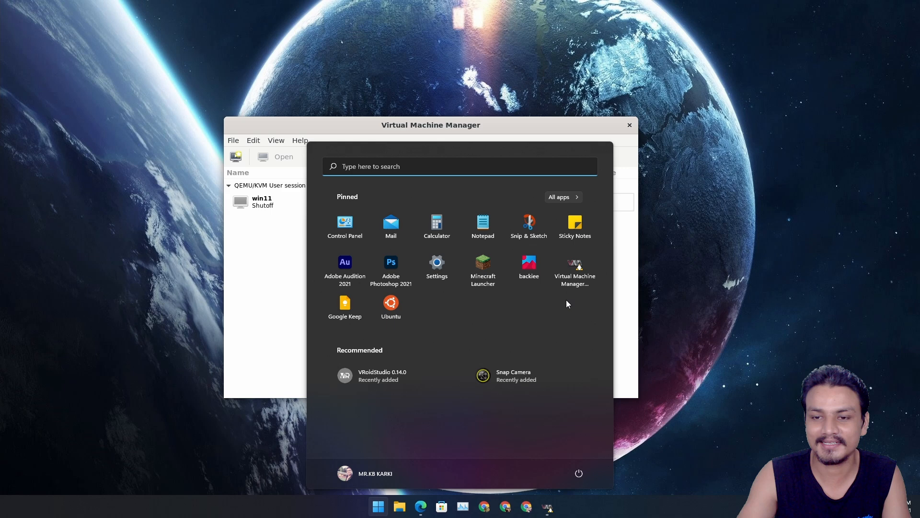
pyautogui.moveTo(421, 318)
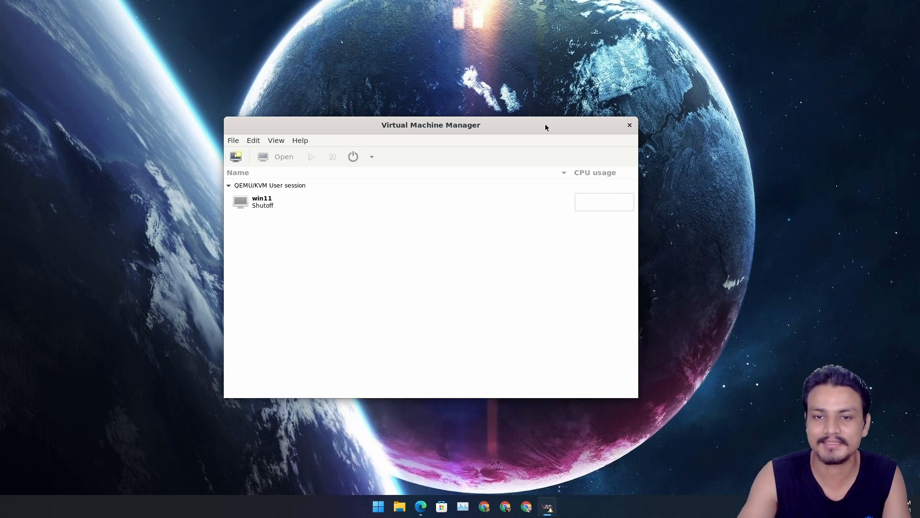
pyautogui.moveTo(437, 131)
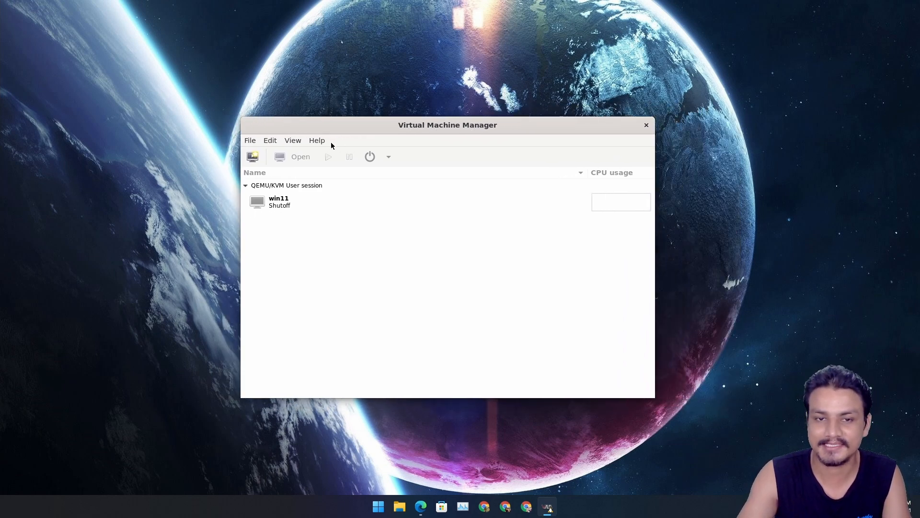
pyautogui.click(377, 506)
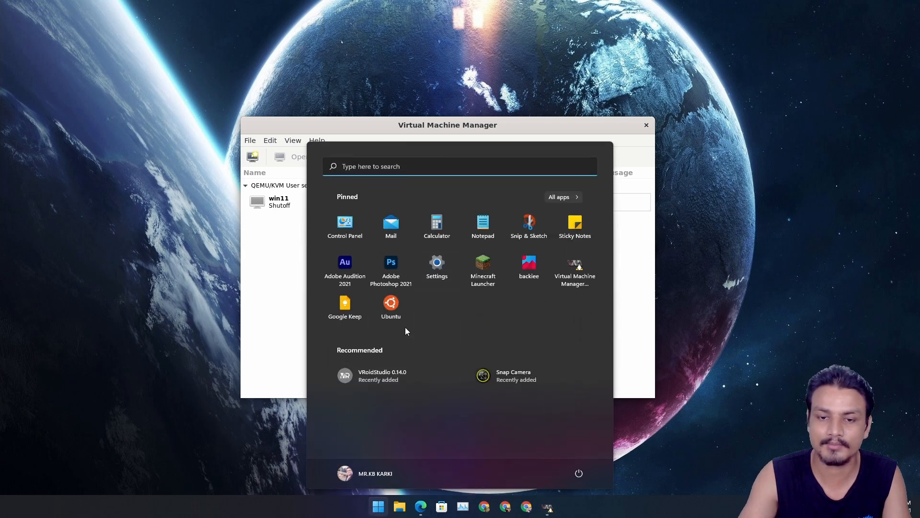
pyautogui.moveTo(570, 124)
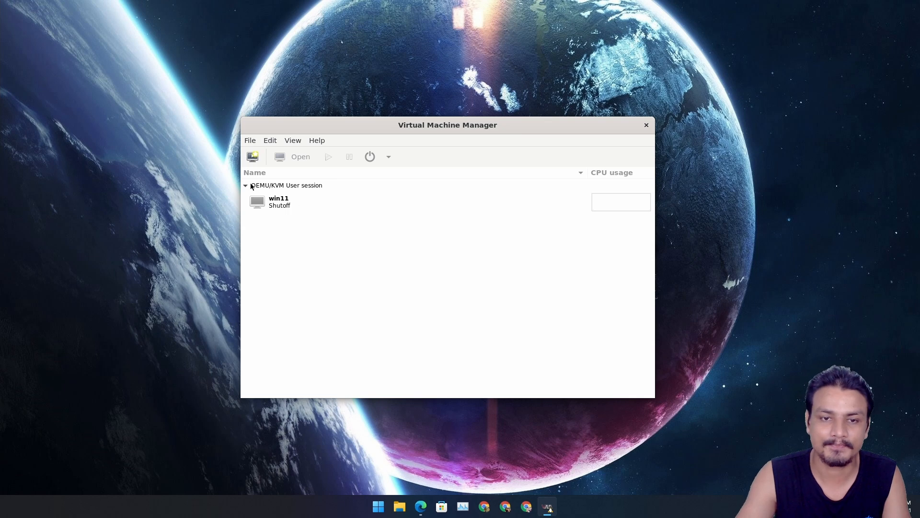
pyautogui.click(249, 140)
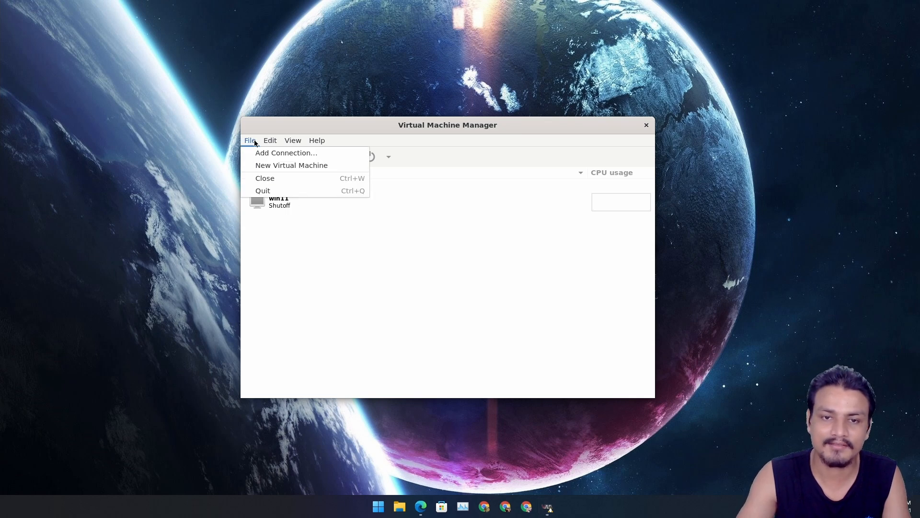
pyautogui.click(317, 140)
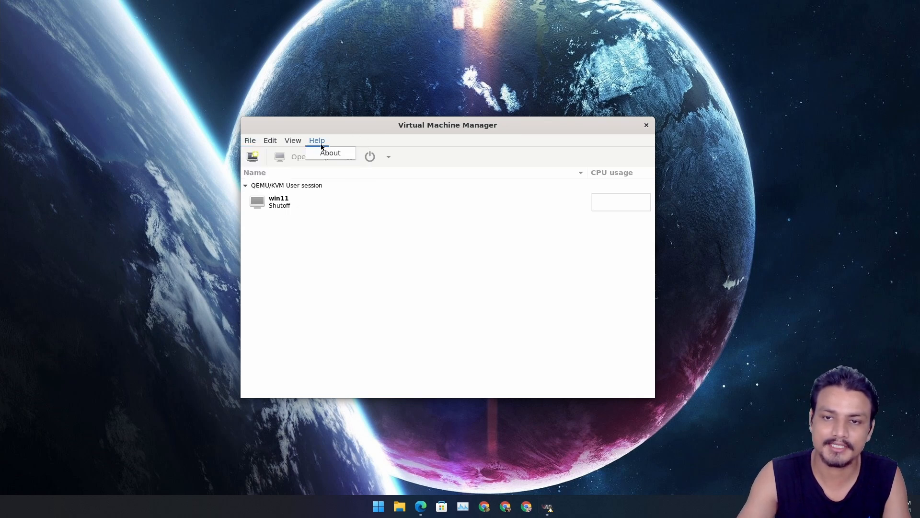
pyautogui.moveTo(437, 133)
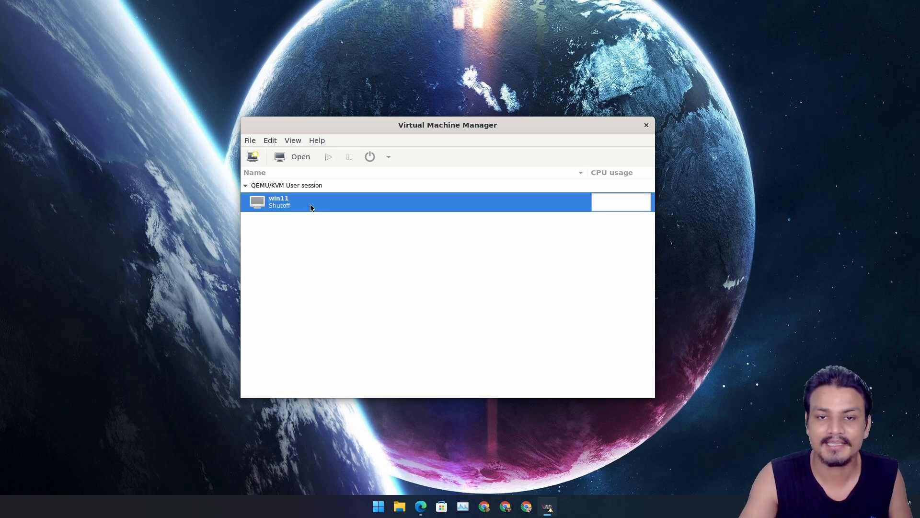
pyautogui.moveTo(314, 209)
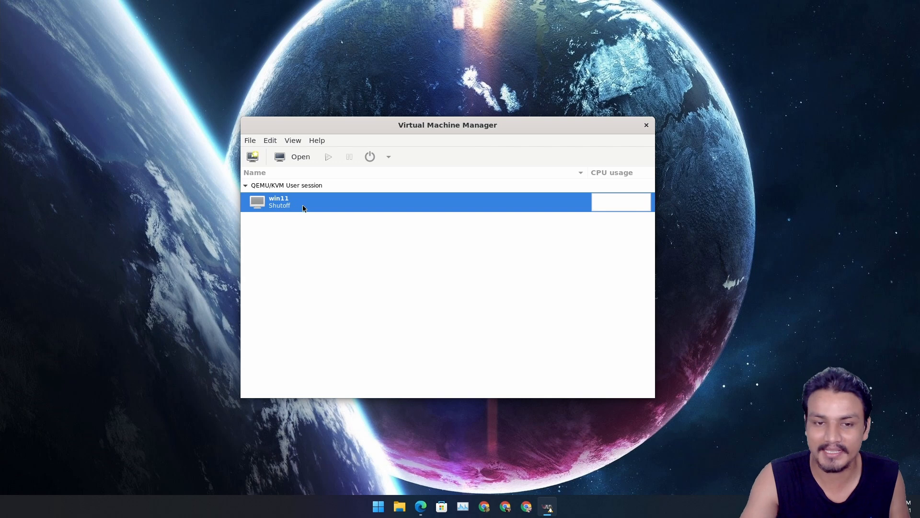
pyautogui.moveTo(496, 134)
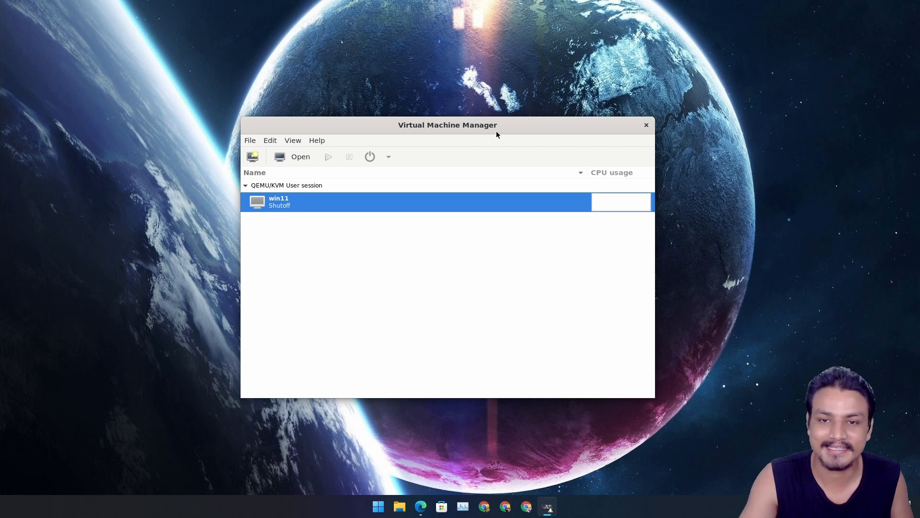
pyautogui.moveTo(302, 205)
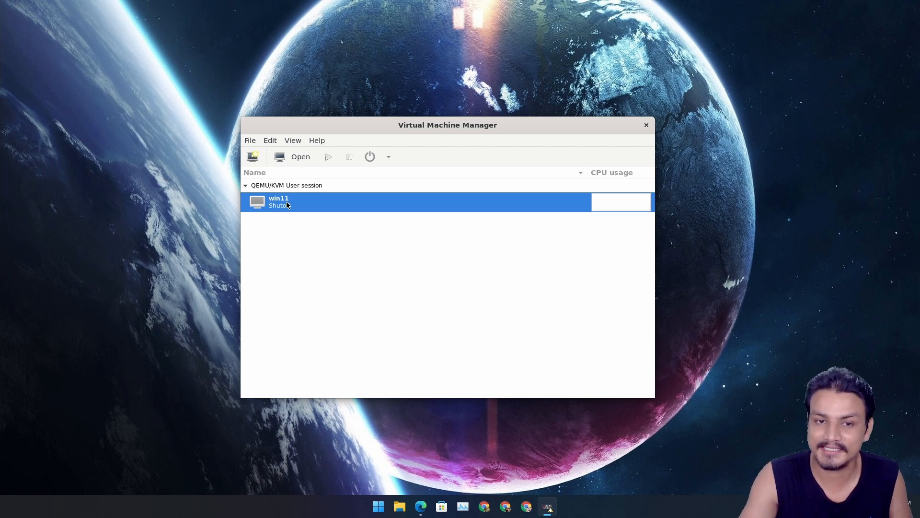
pyautogui.moveTo(433, 258)
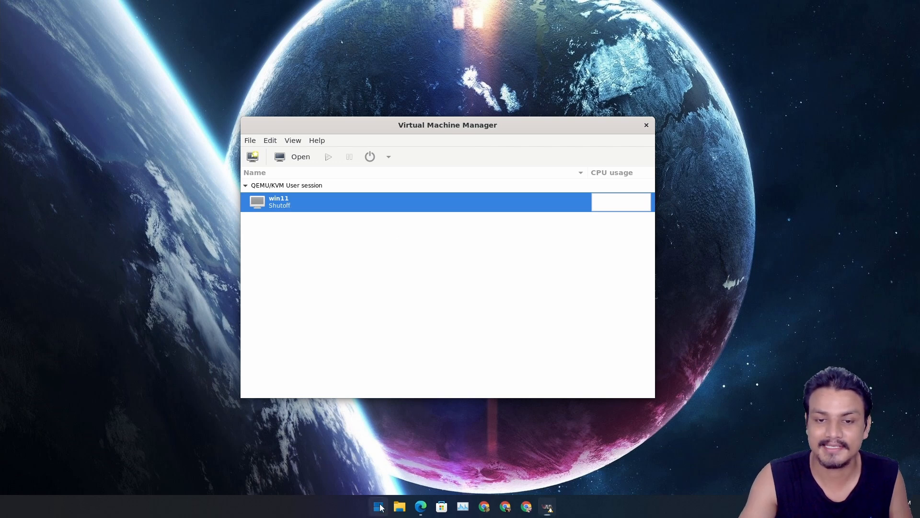
pyautogui.click(378, 506)
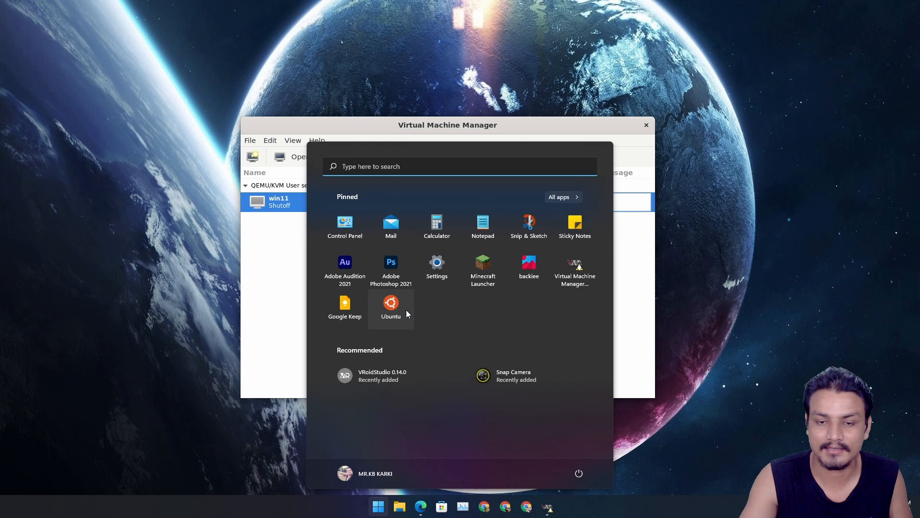
pyautogui.moveTo(473, 127)
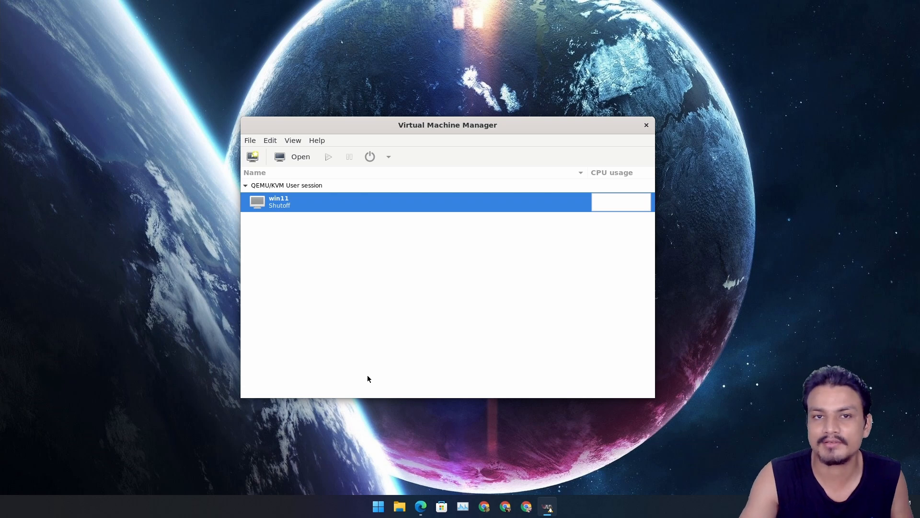
pyautogui.moveTo(381, 335)
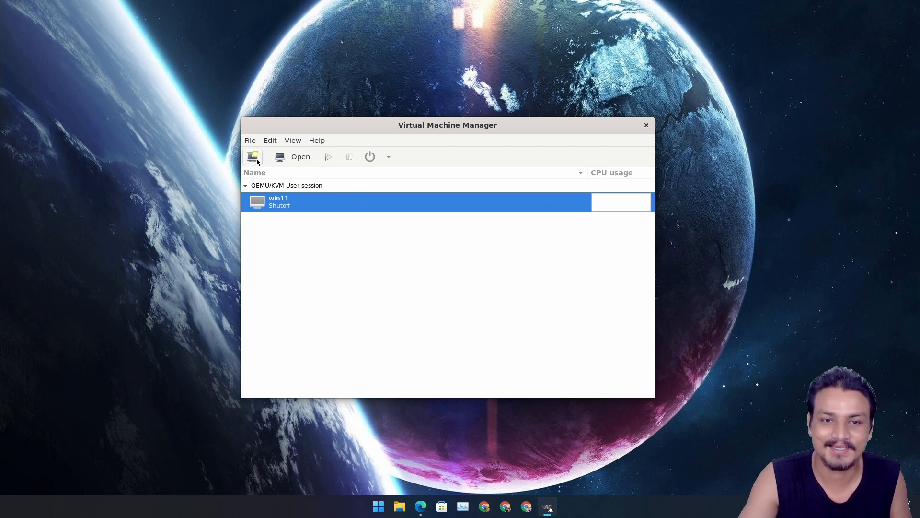
# - Cancel the new-VM wizard and power on the win11 machine
pyautogui.click(253, 156)
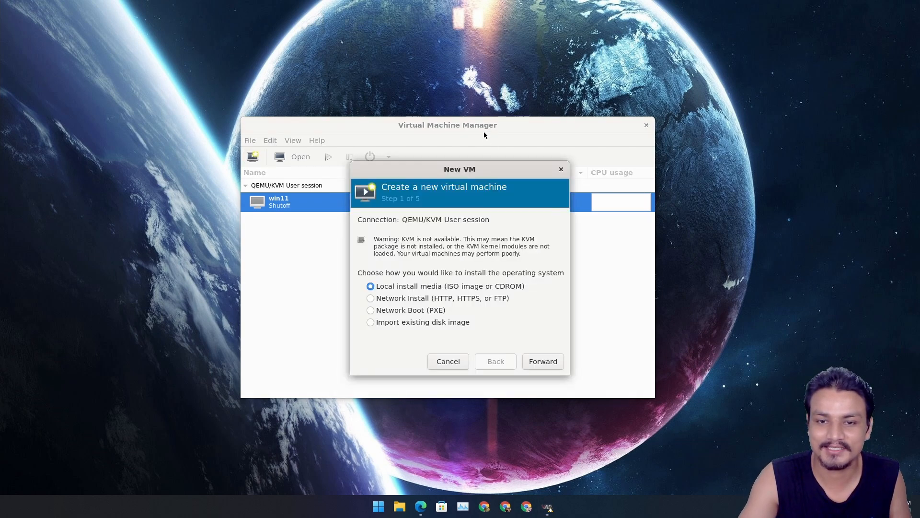
pyautogui.click(448, 361)
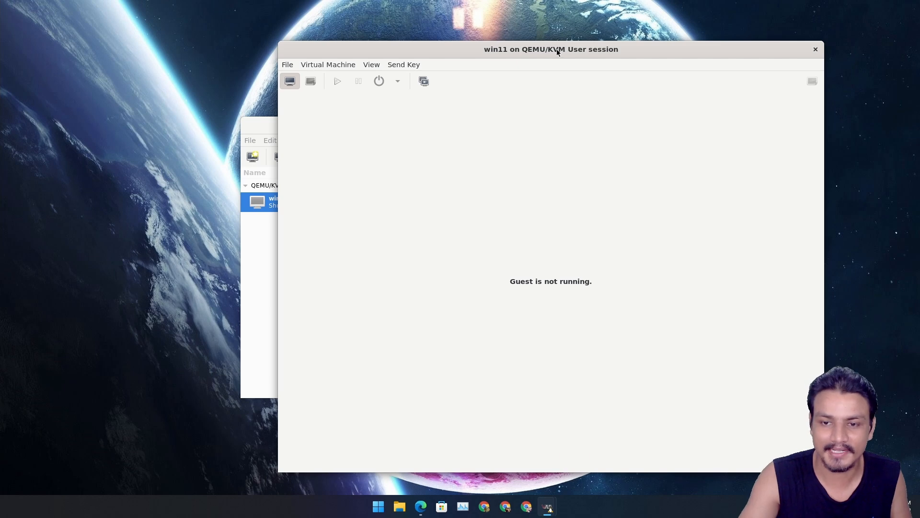
pyautogui.click(287, 64)
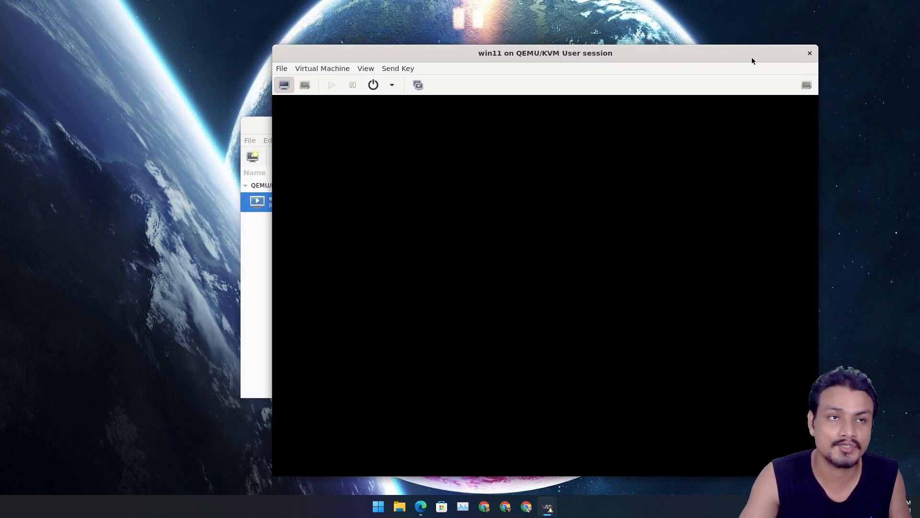
pyautogui.moveTo(527, 62)
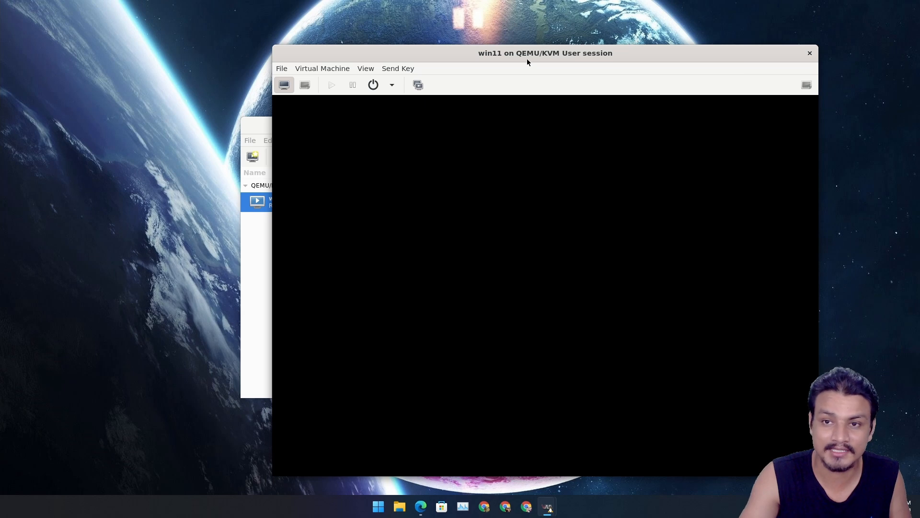
pyautogui.moveTo(538, 47)
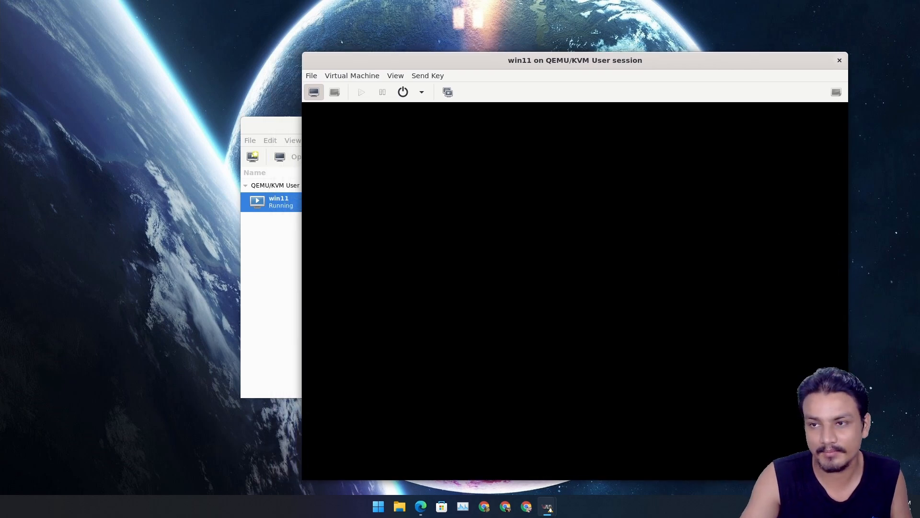
pyautogui.click(269, 140)
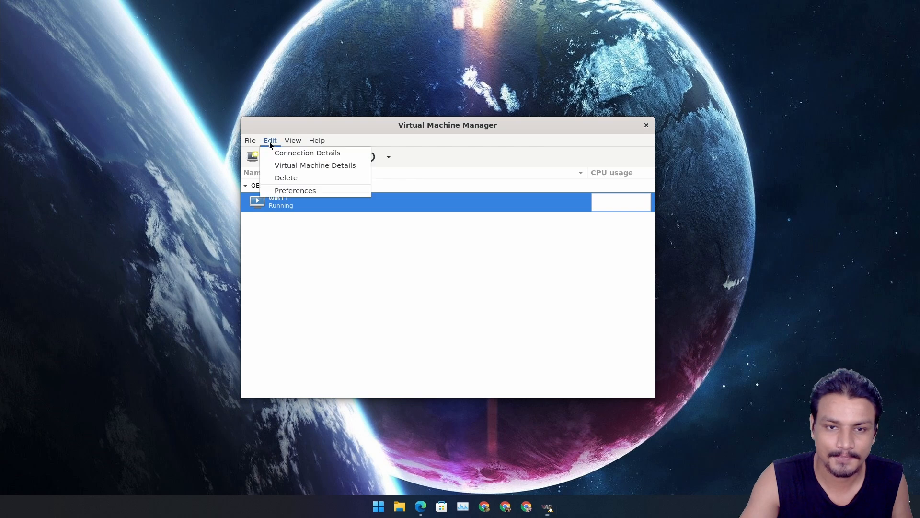
pyautogui.click(314, 165)
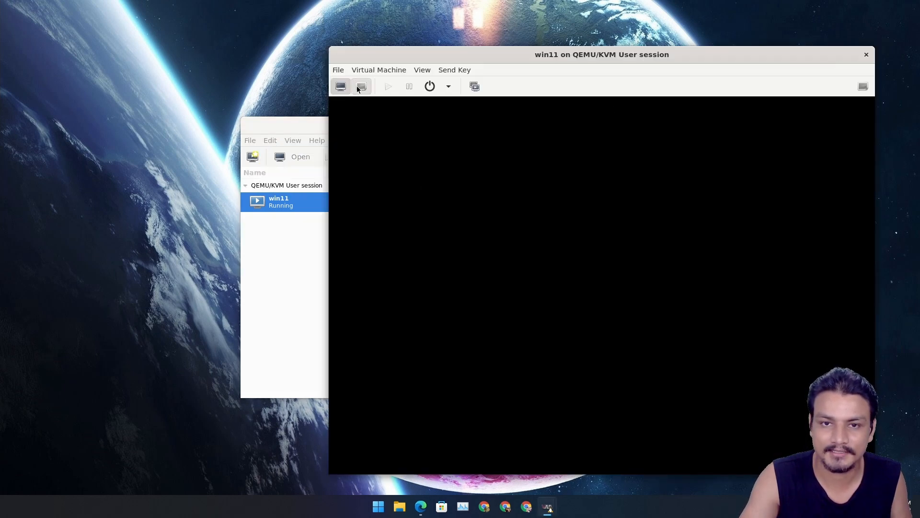
pyautogui.click(360, 86)
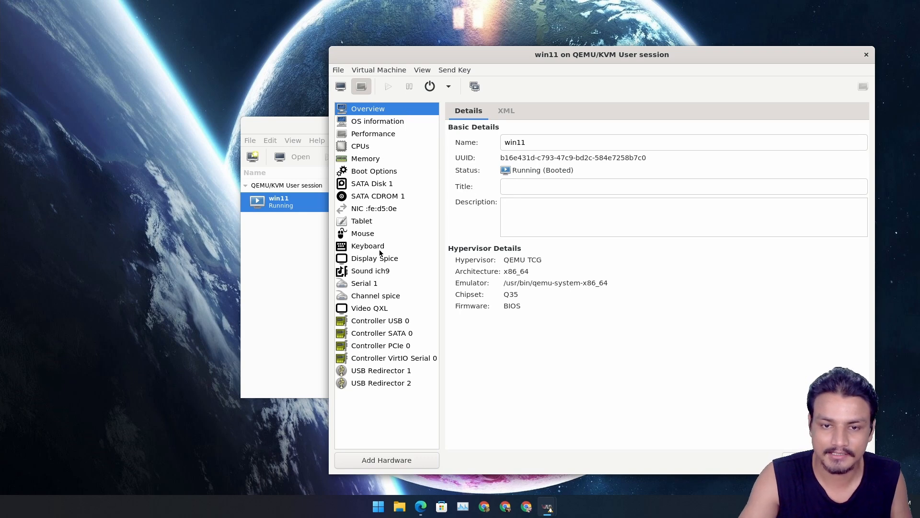
pyautogui.click(370, 307)
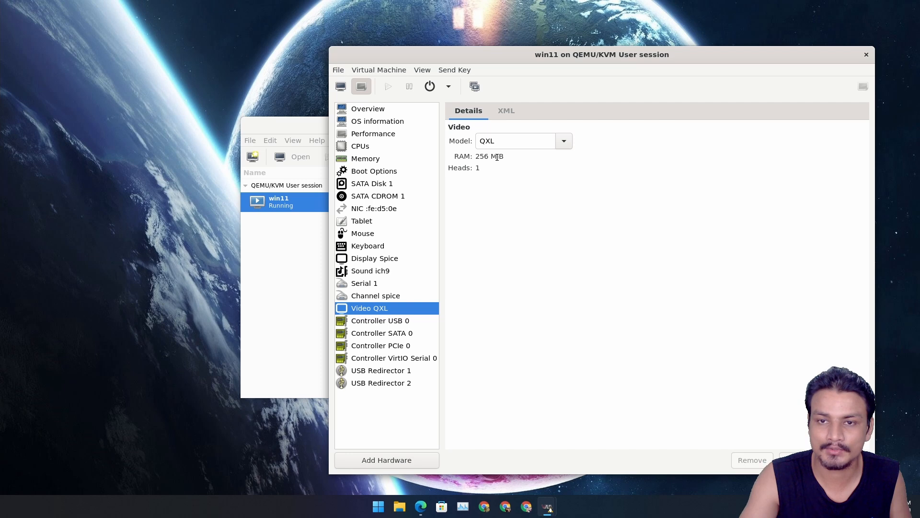
pyautogui.moveTo(506, 110)
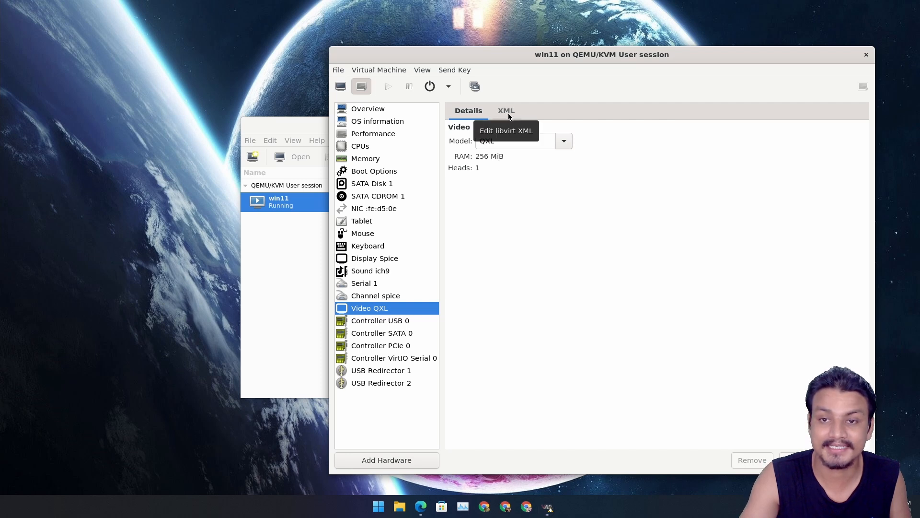
pyautogui.moveTo(573, 59)
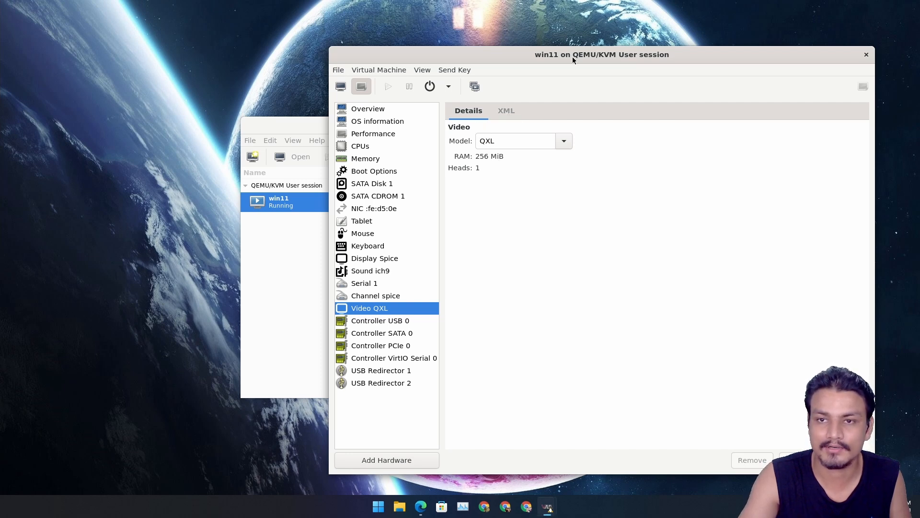
pyautogui.click(506, 110)
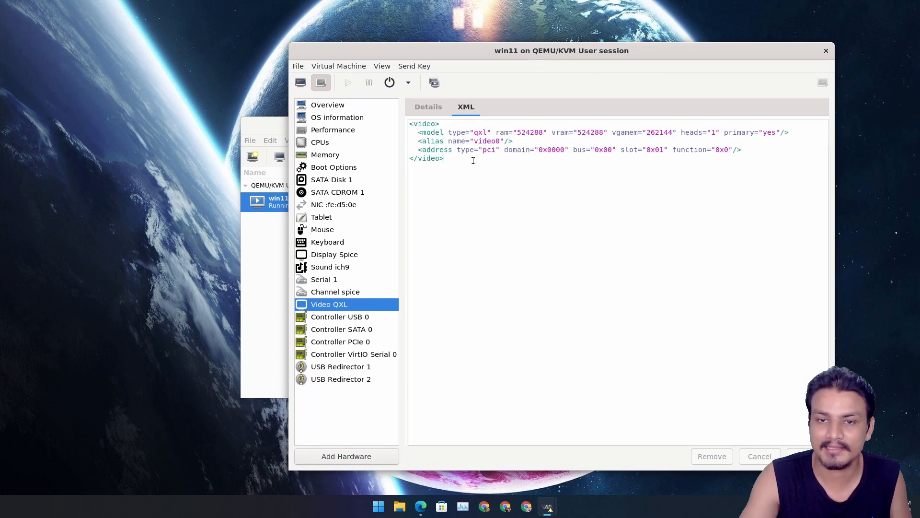
pyautogui.click(428, 107)
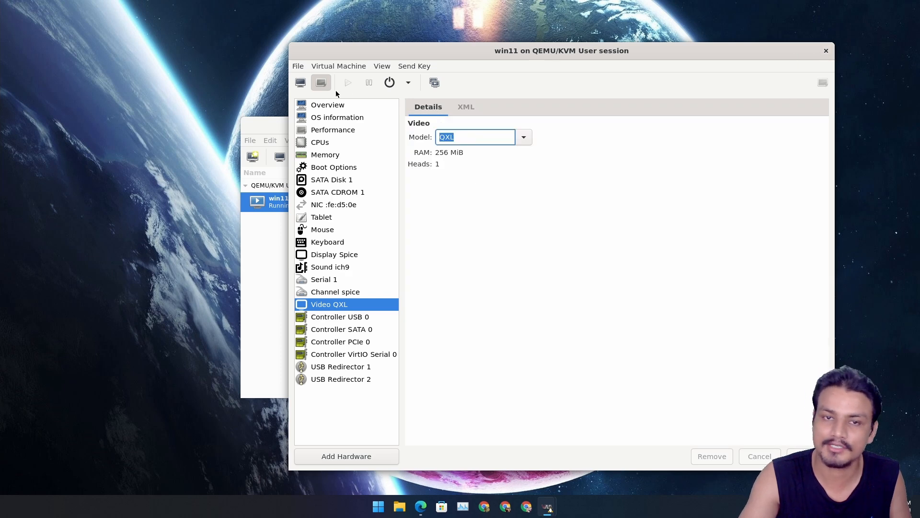
pyautogui.click(300, 82)
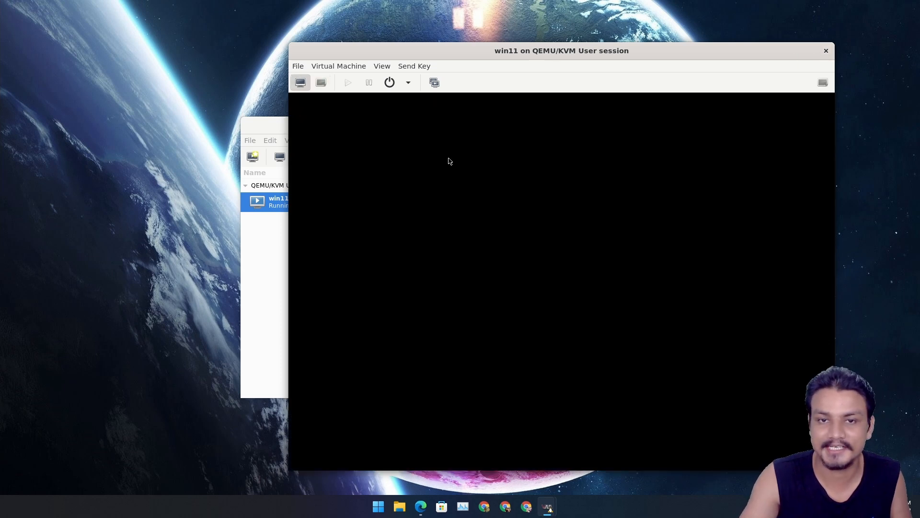
pyautogui.moveTo(476, 150)
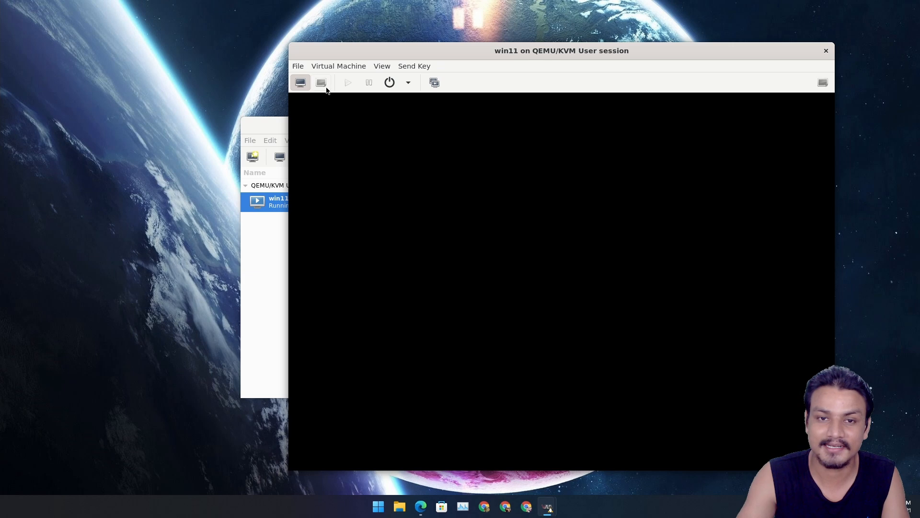
# - From win11's hardware details, start adding a Controller of type SCSI with the VirtIO SCSI model
pyautogui.click(320, 83)
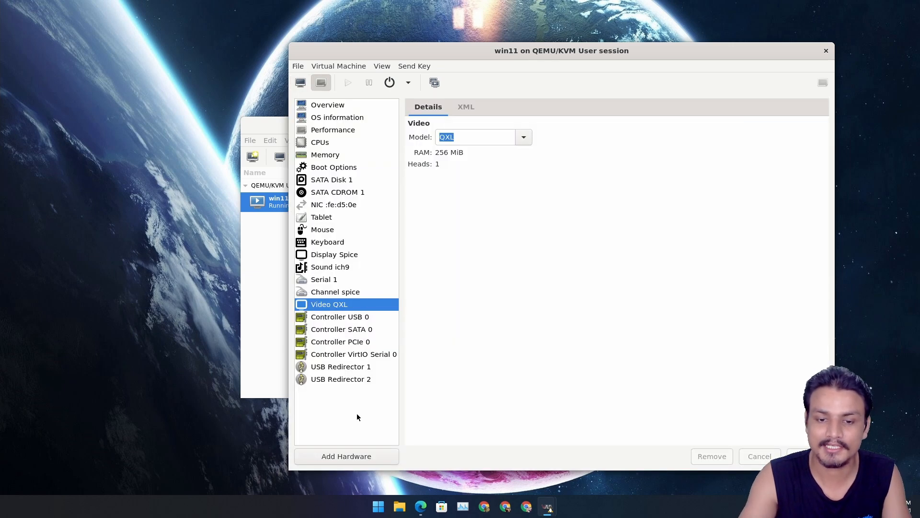
pyautogui.click(346, 457)
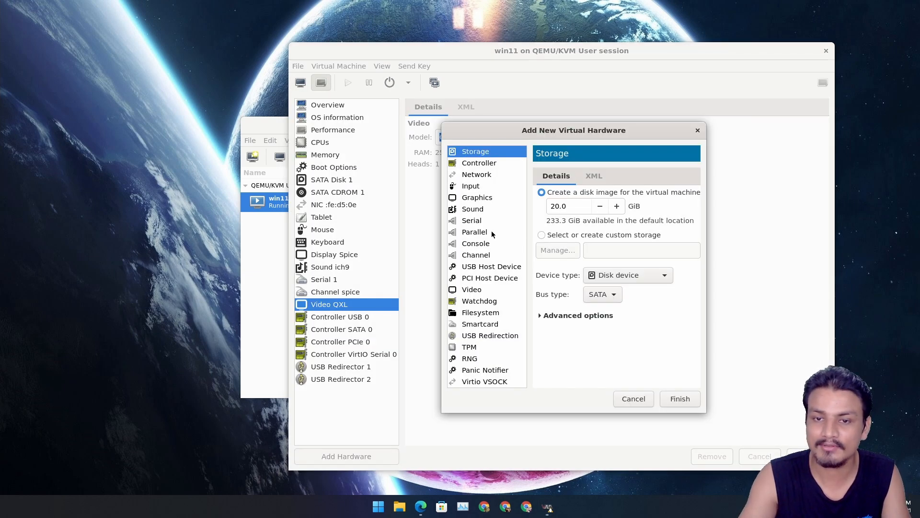
pyautogui.moveTo(475, 377)
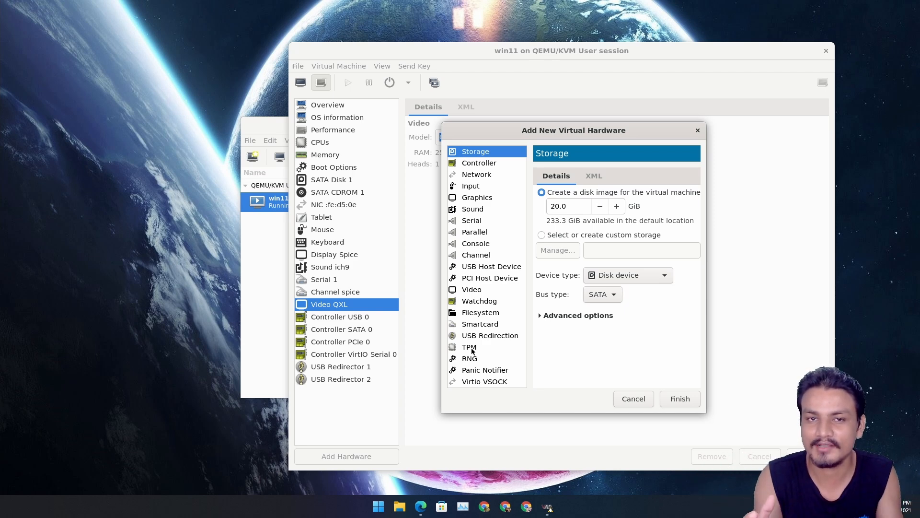
pyautogui.moveTo(483, 340)
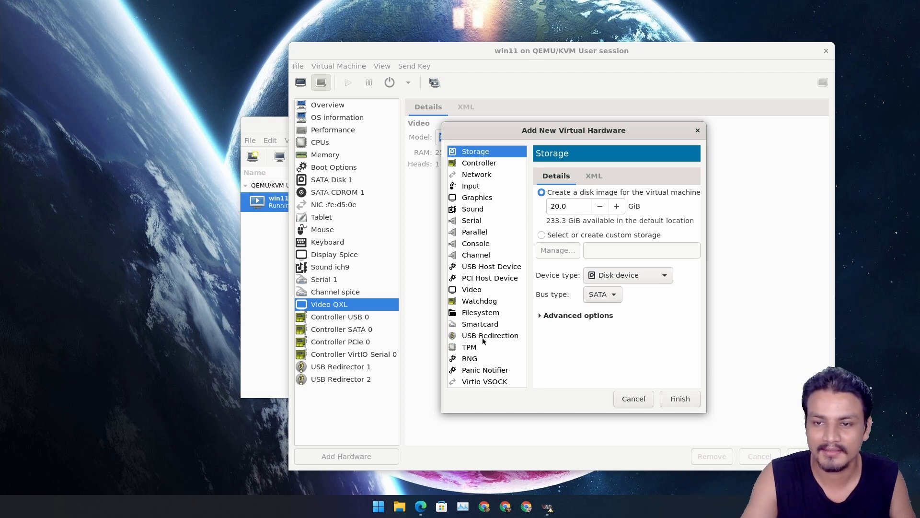
pyautogui.moveTo(512, 353)
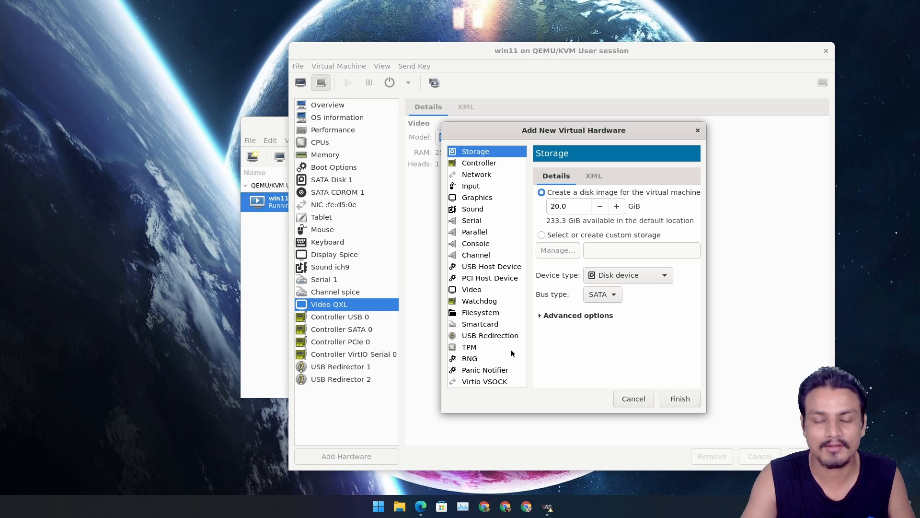
pyautogui.moveTo(616, 356)
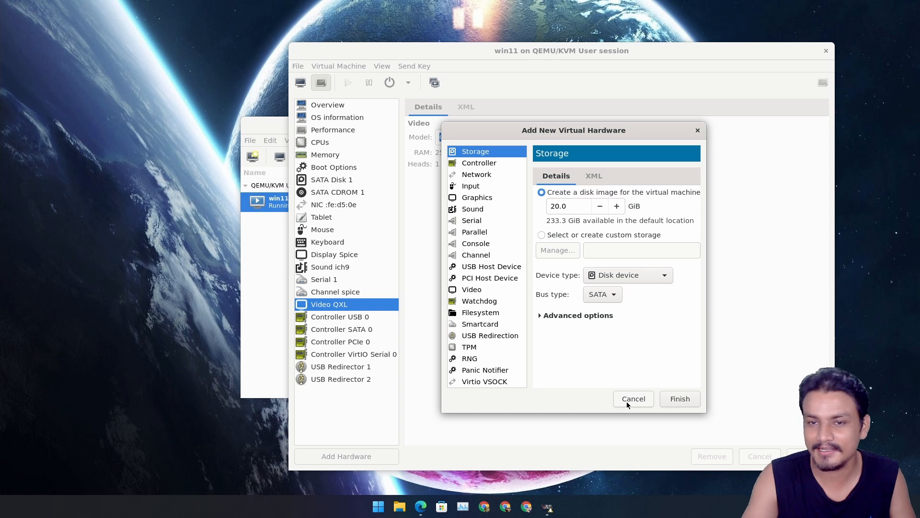
pyautogui.click(634, 399)
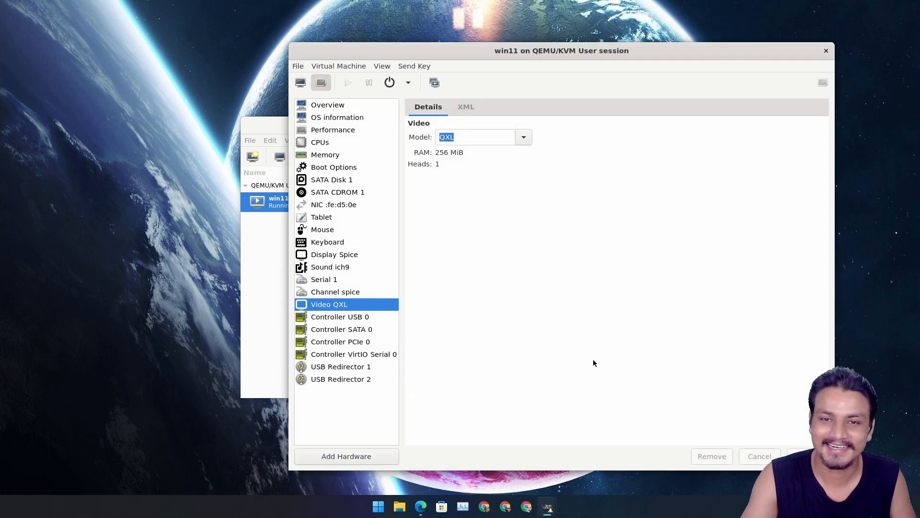
pyautogui.moveTo(517, 260)
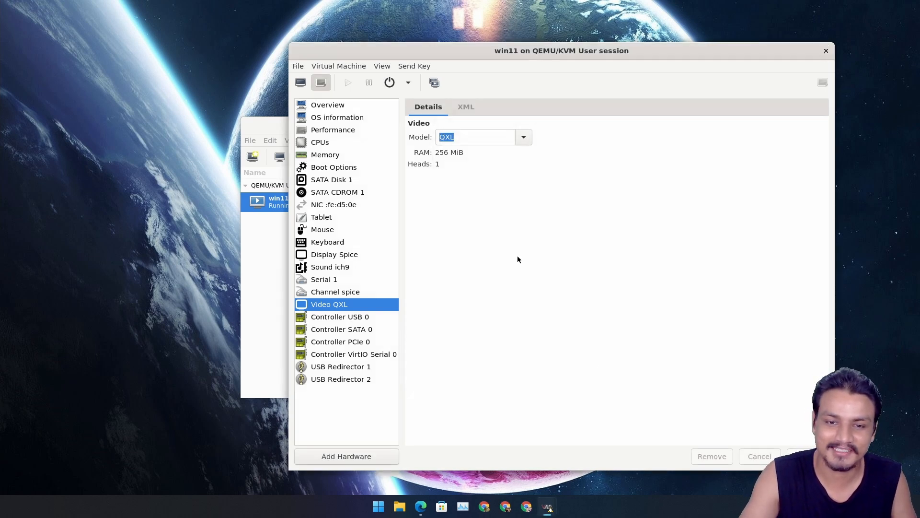
pyautogui.click(346, 456)
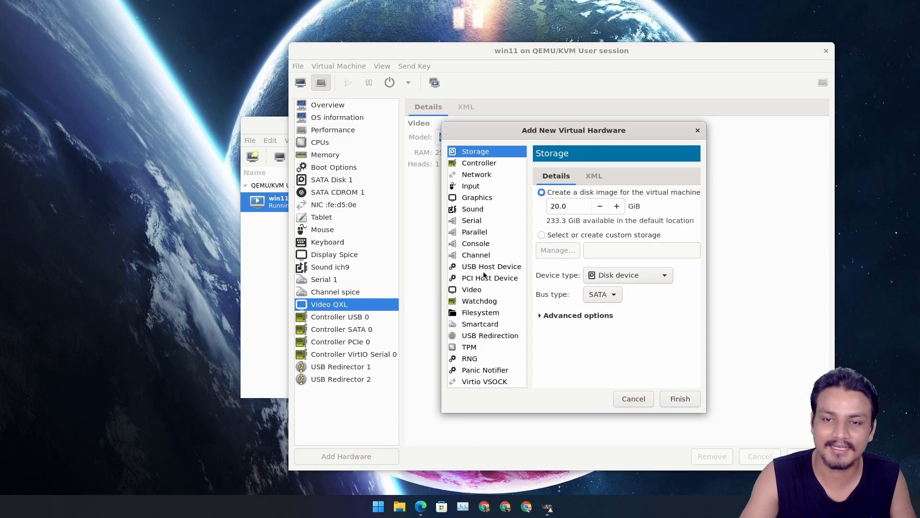
pyautogui.moveTo(488, 265)
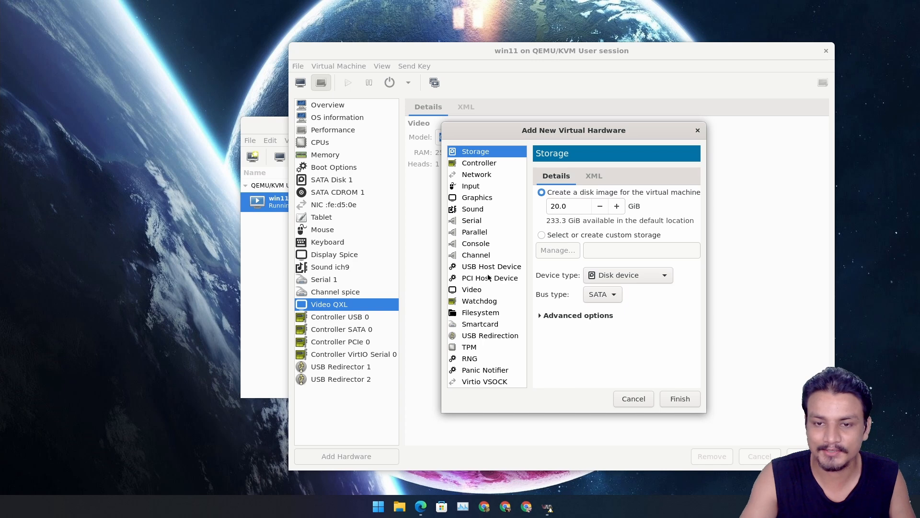
pyautogui.moveTo(481, 170)
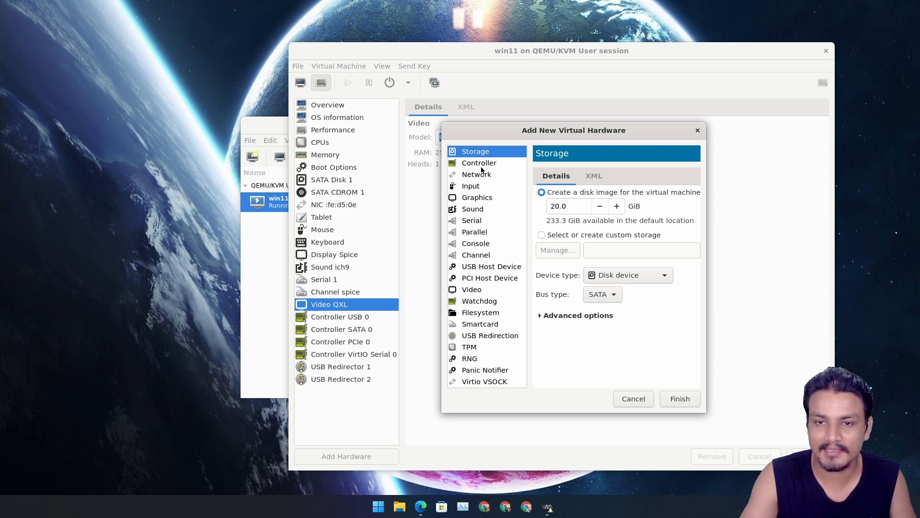
pyautogui.click(479, 163)
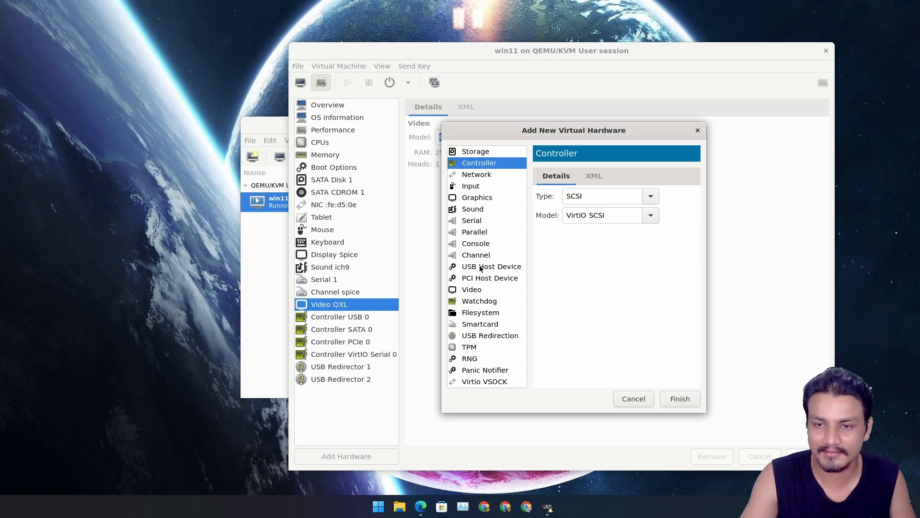
pyautogui.moveTo(639, 382)
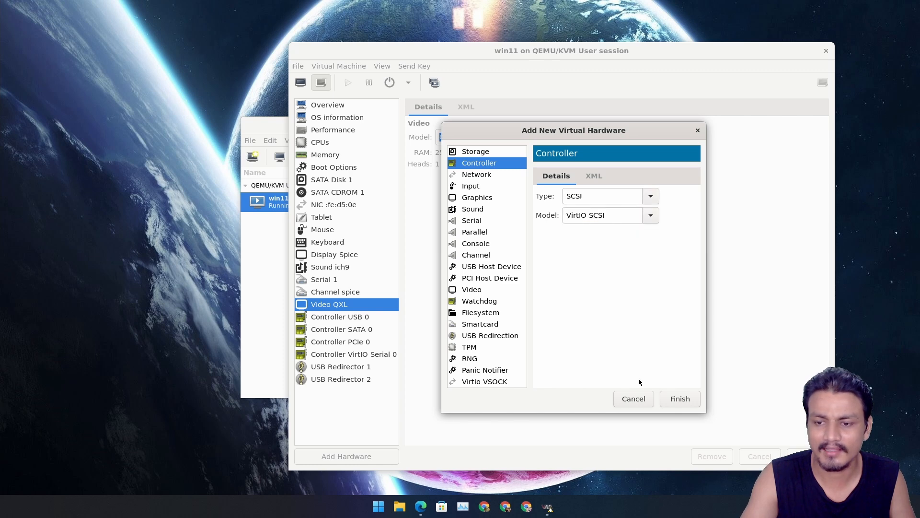
# - Cancel the Add Hardware dialog and force off the win11 machine
pyautogui.click(632, 399)
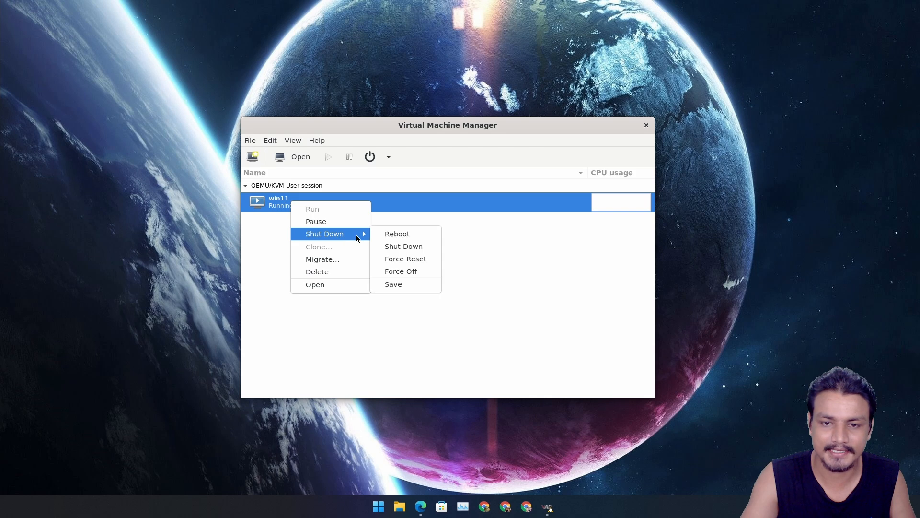
pyautogui.moveTo(405, 259)
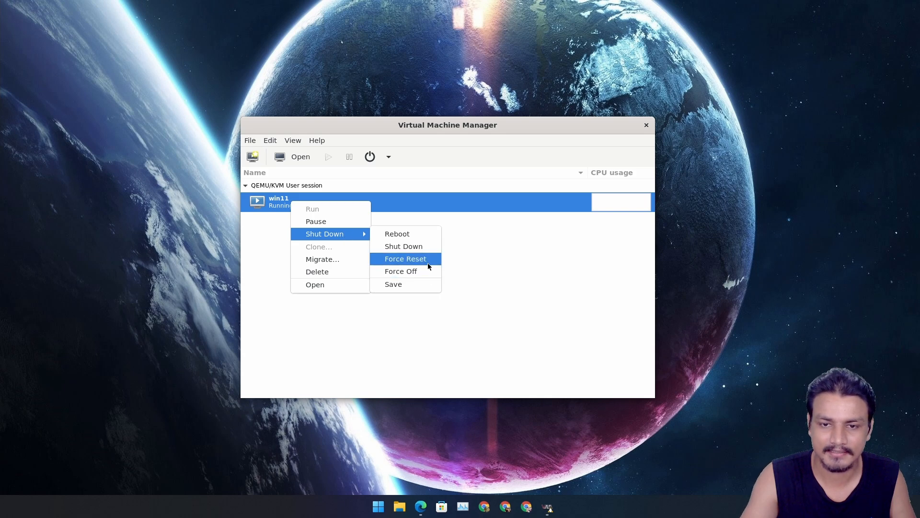
pyautogui.moveTo(420, 271)
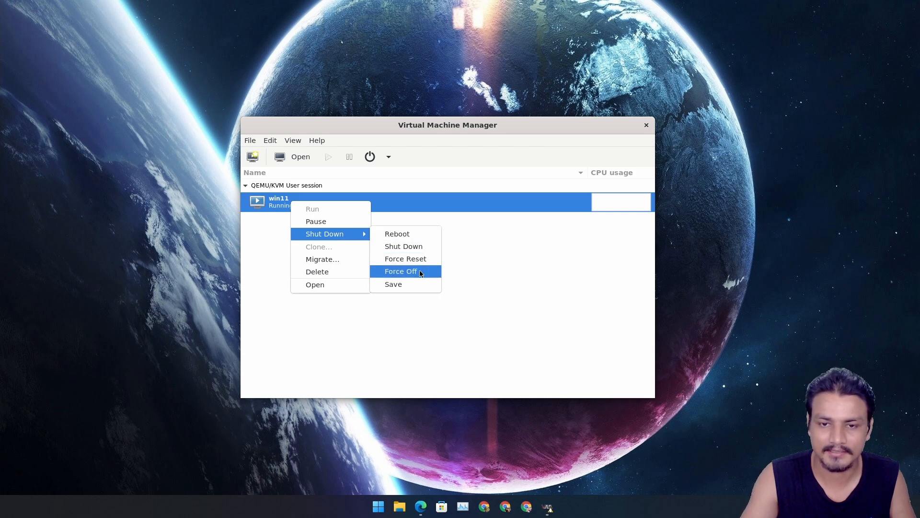
pyautogui.click(401, 270)
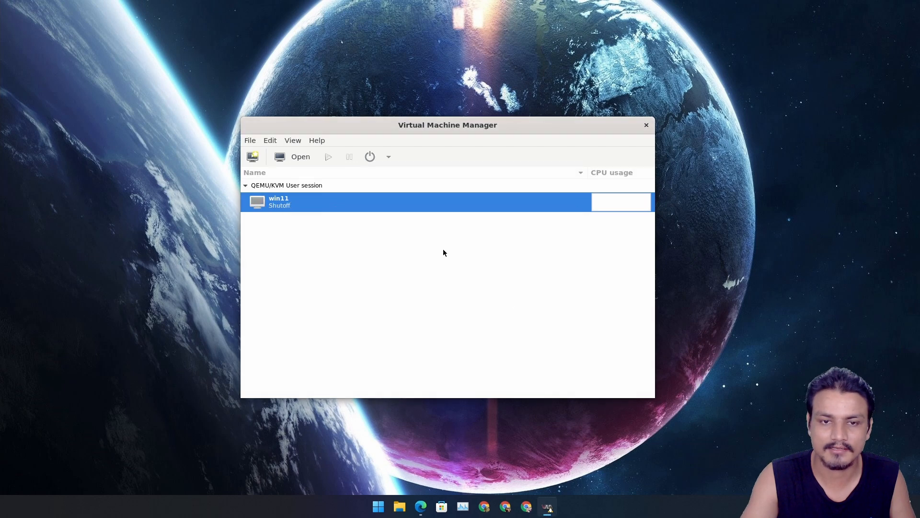
pyautogui.moveTo(253, 156)
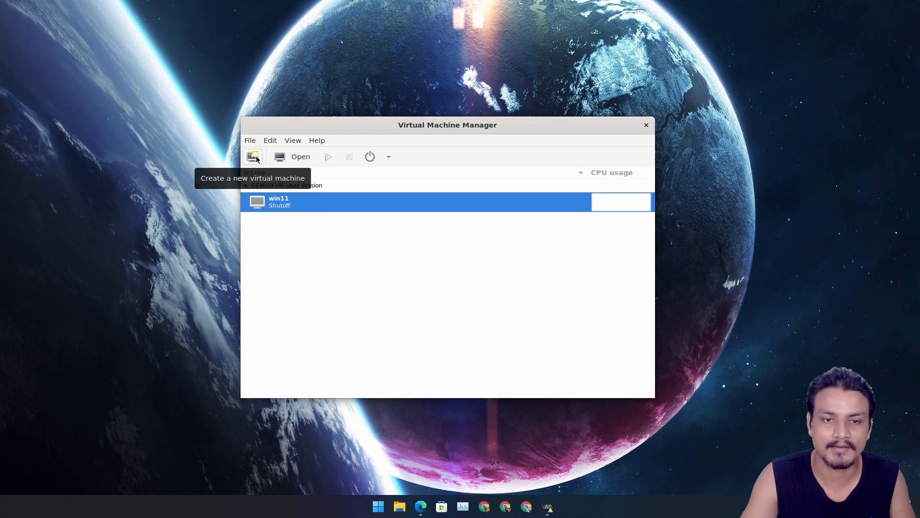
# - Start a new VM from the local Windows ISO, accepting 4096 MiB memory and 2 CPUs
pyautogui.click(254, 157)
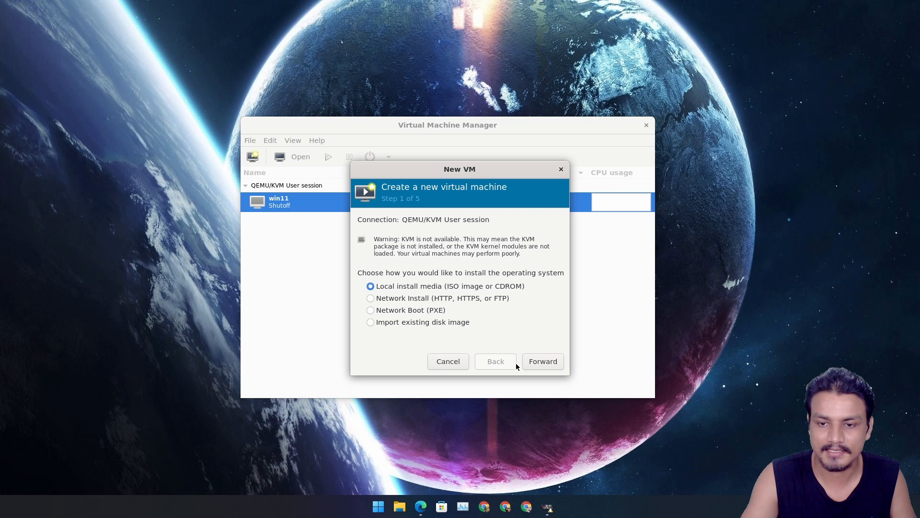
pyautogui.click(542, 362)
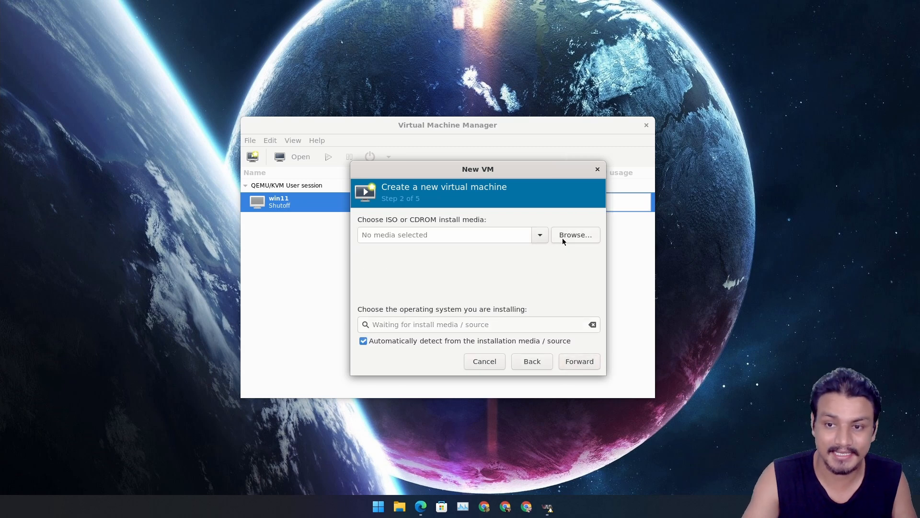
pyautogui.click(574, 234)
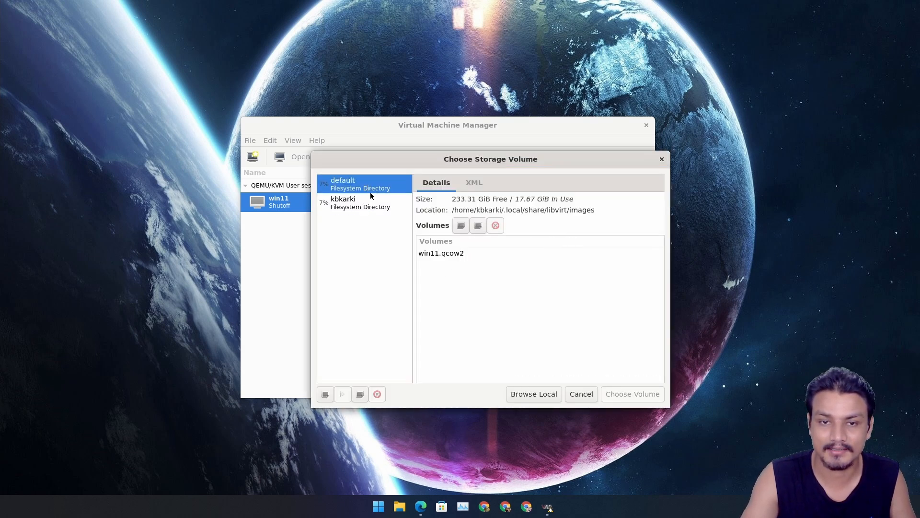
pyautogui.click(533, 394)
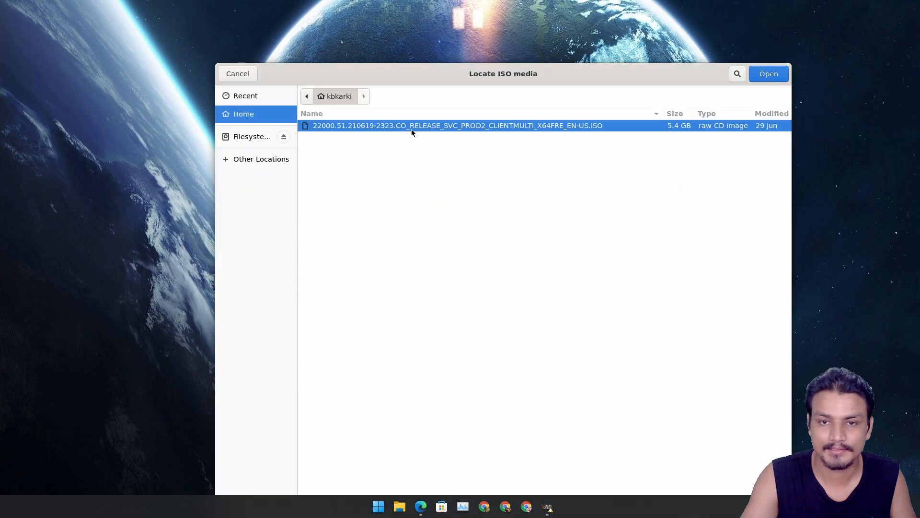
pyautogui.moveTo(770, 88)
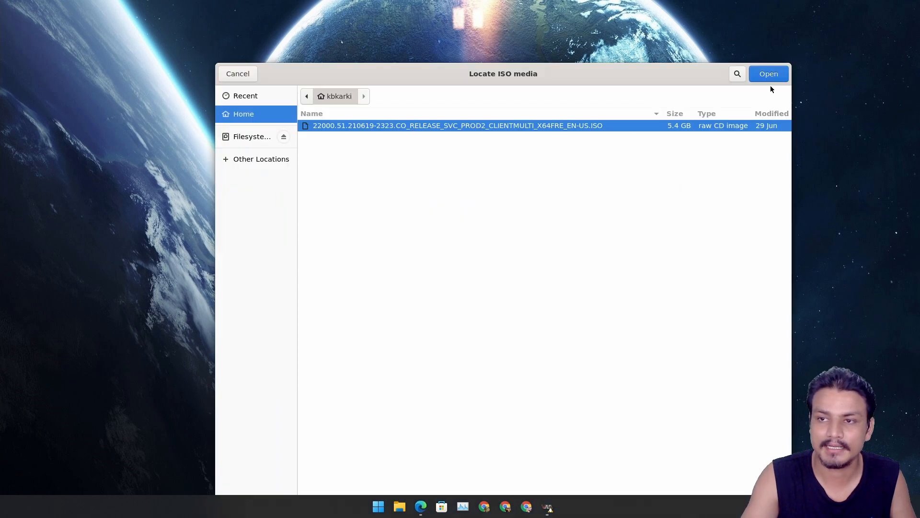
pyautogui.click(767, 74)
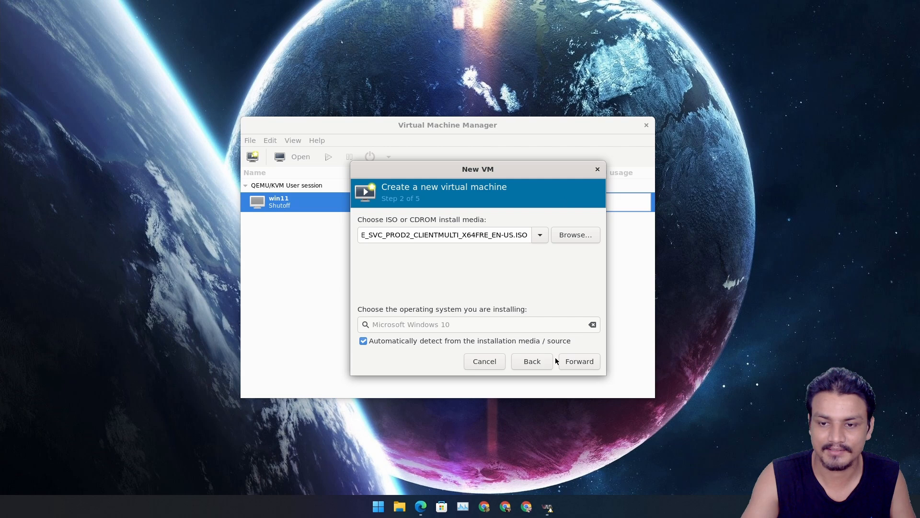
pyautogui.click(578, 361)
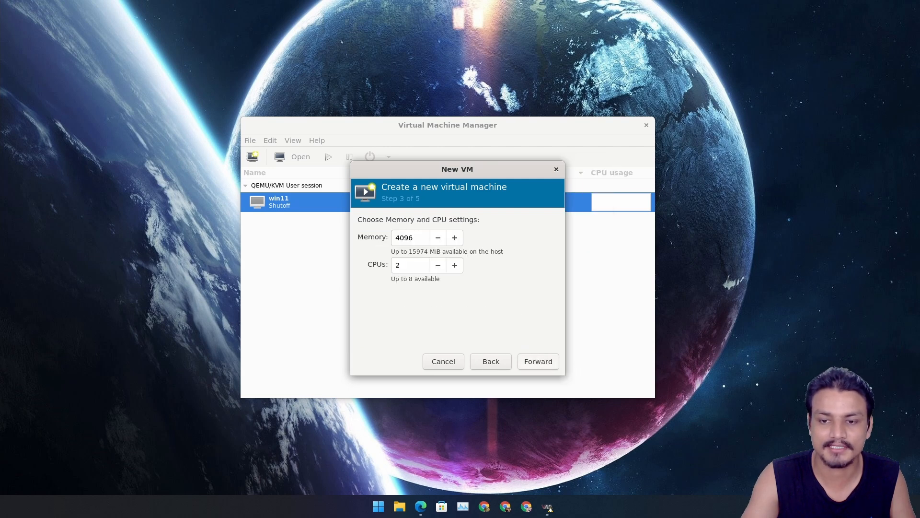
pyautogui.click(536, 362)
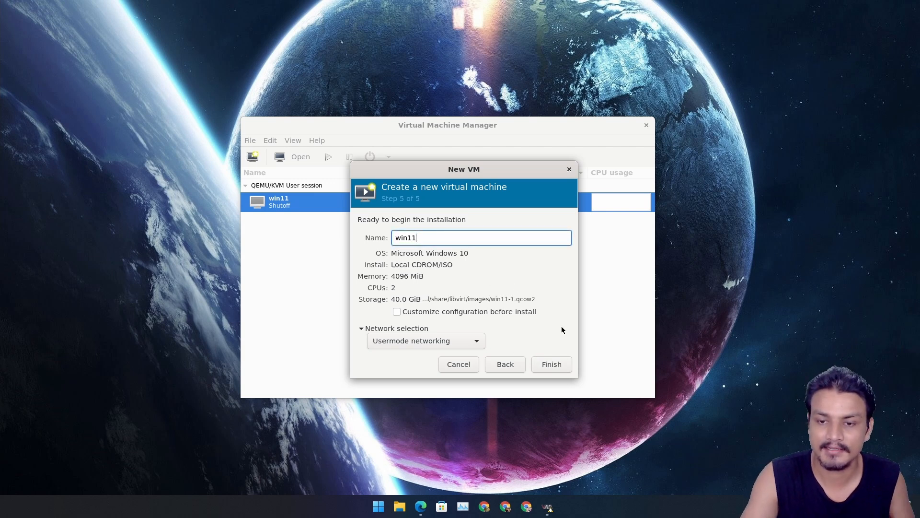
# - After the 'win11' name is rejected as in use, rename the new VM to win112
pyautogui.click(550, 364)
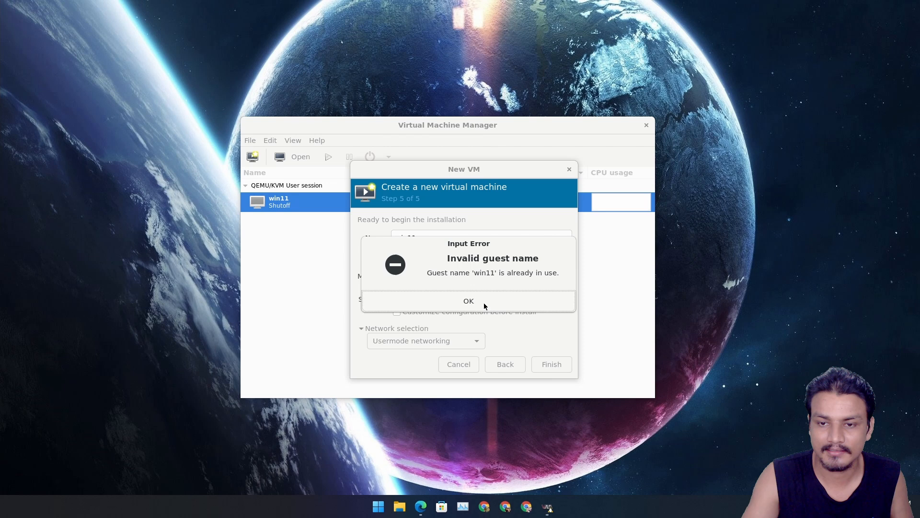
pyautogui.click(467, 301)
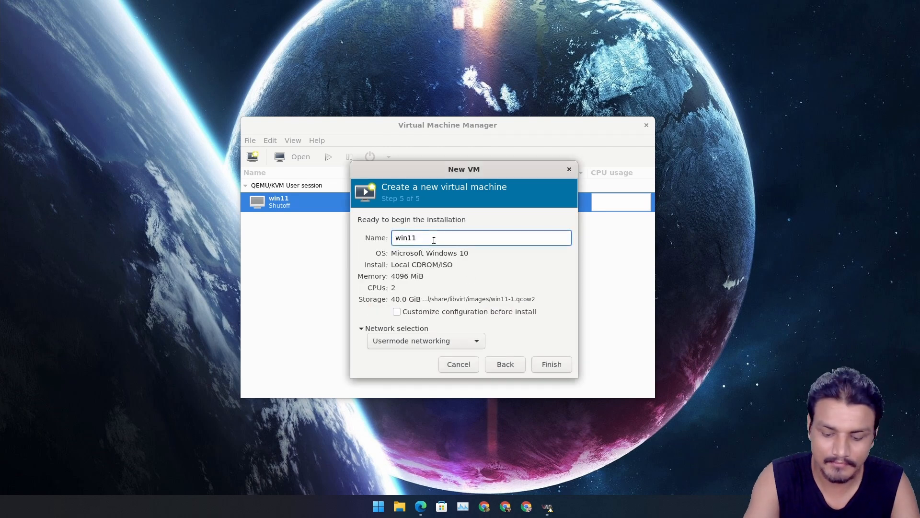
pyautogui.write('2')
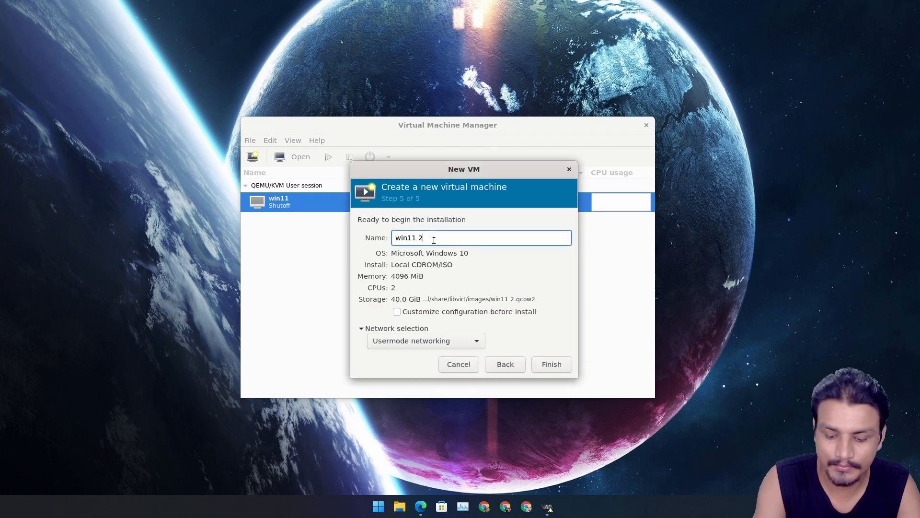
pyautogui.write(',0')
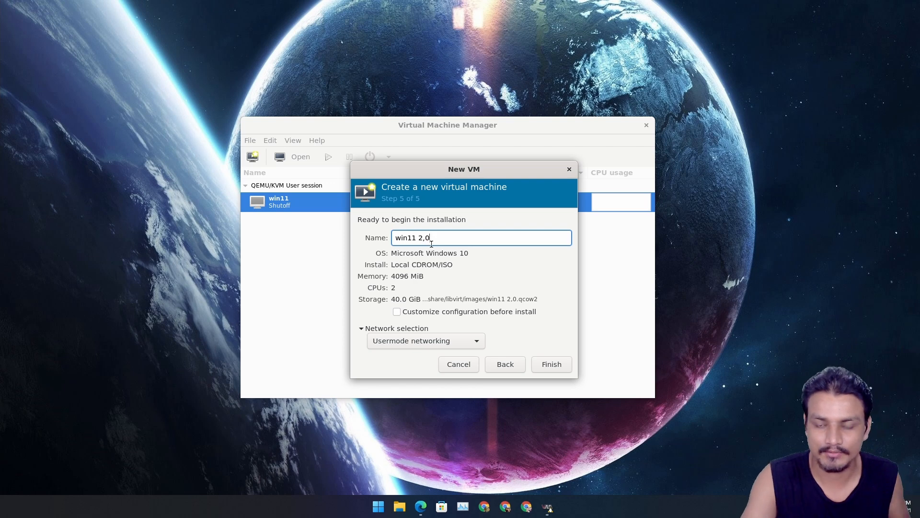
pyautogui.press('BackSpace')
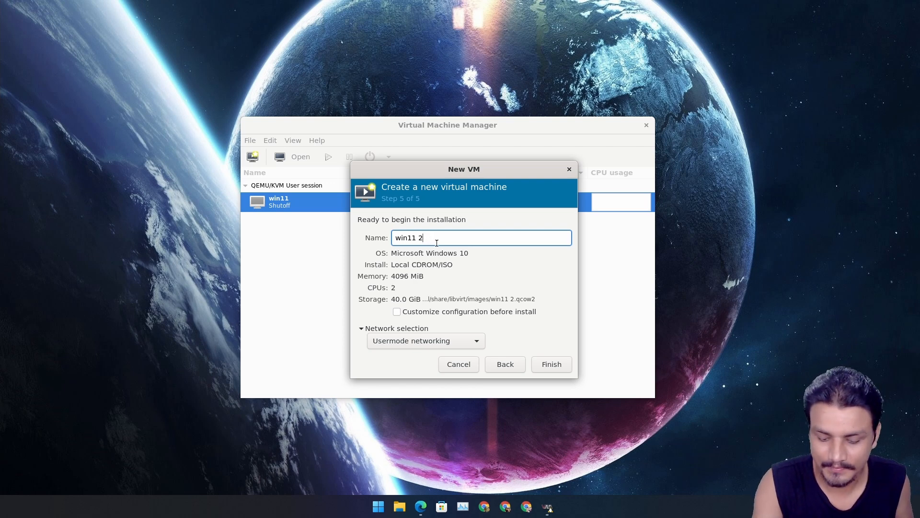
pyautogui.write('.0')
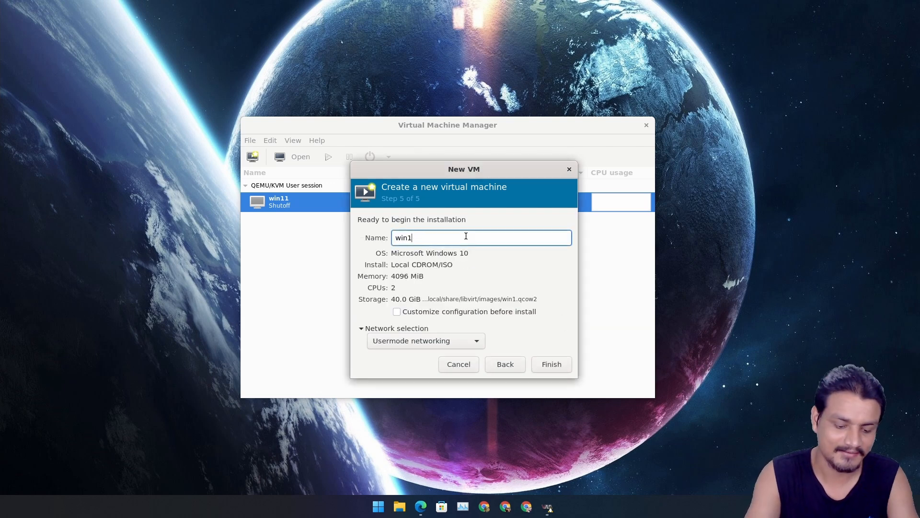
pyautogui.write('12')
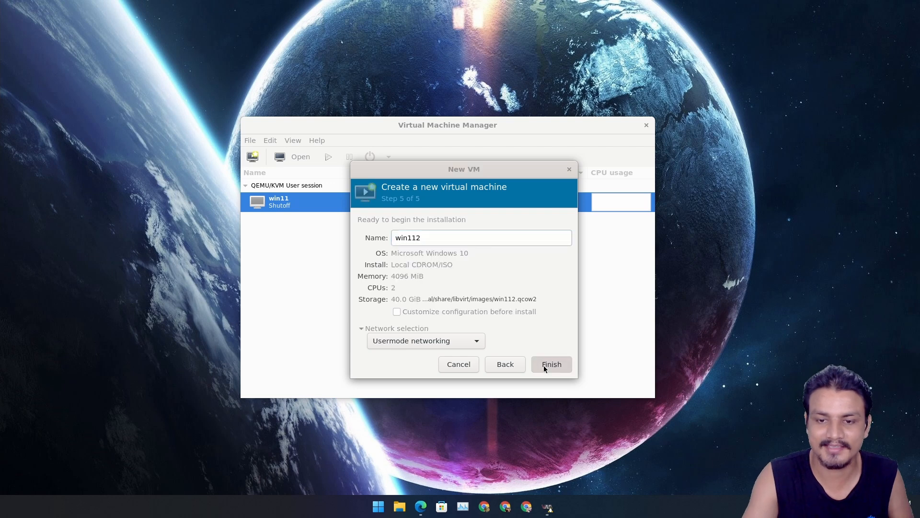
# - Finish the wizard to create and boot the win112 virtual machine
pyautogui.click(550, 364)
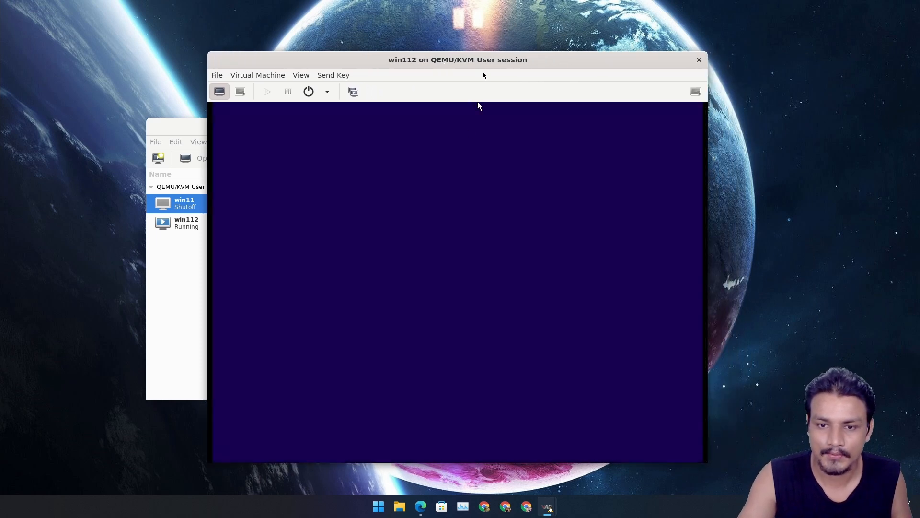
pyautogui.moveTo(527, 105)
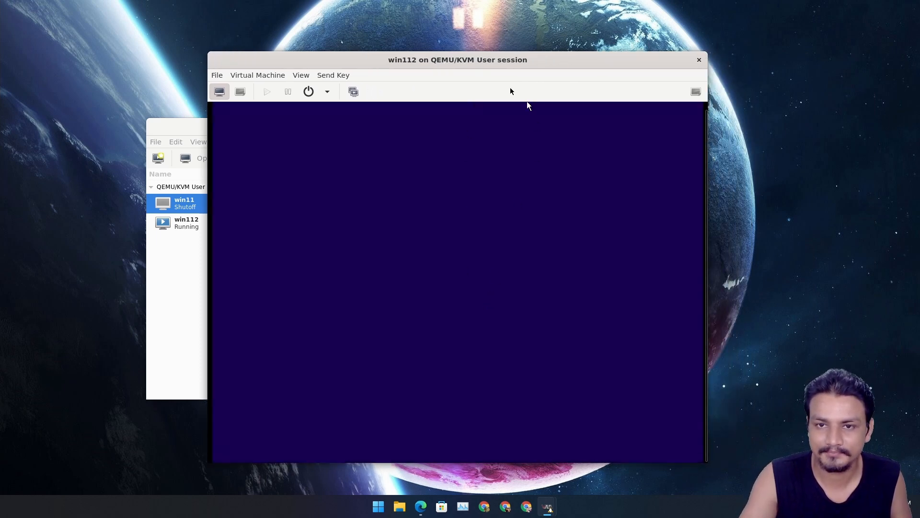
pyautogui.moveTo(691, 271)
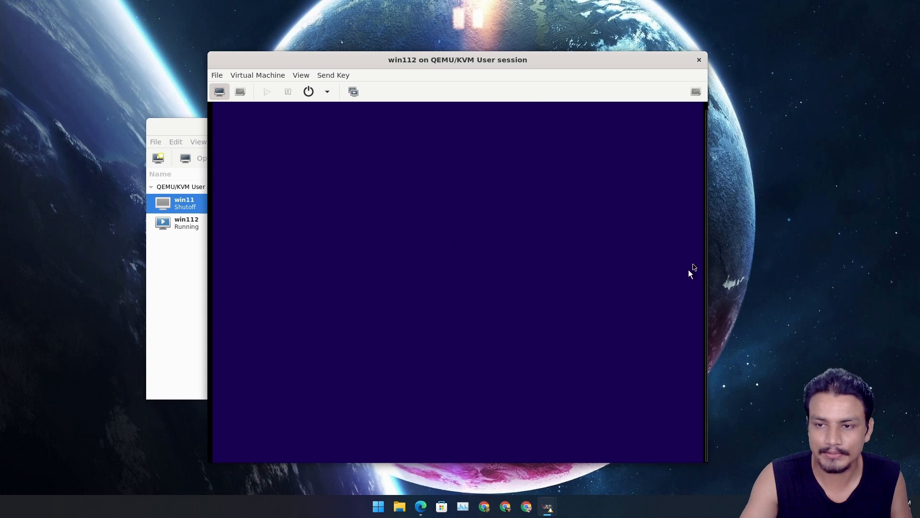
pyautogui.moveTo(697, 320)
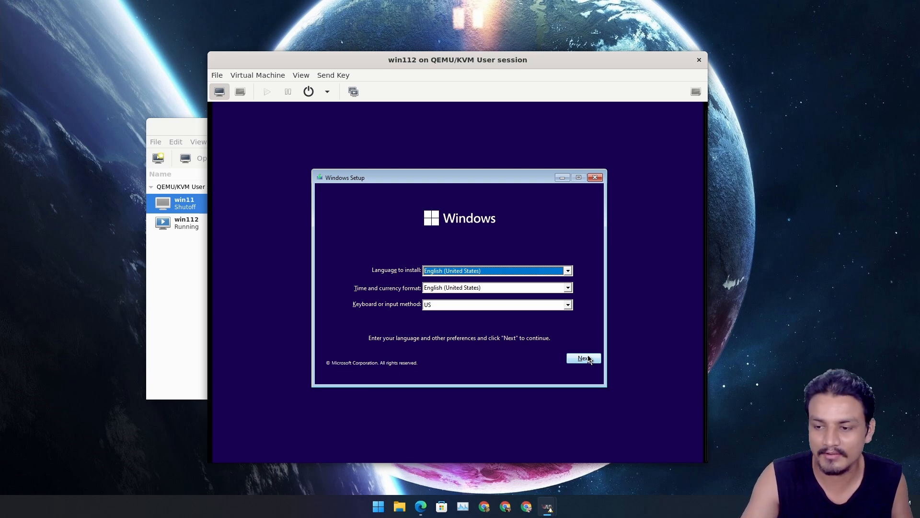
# - In win112's console, accept the Windows Setup language settings and start Install now
pyautogui.click(583, 358)
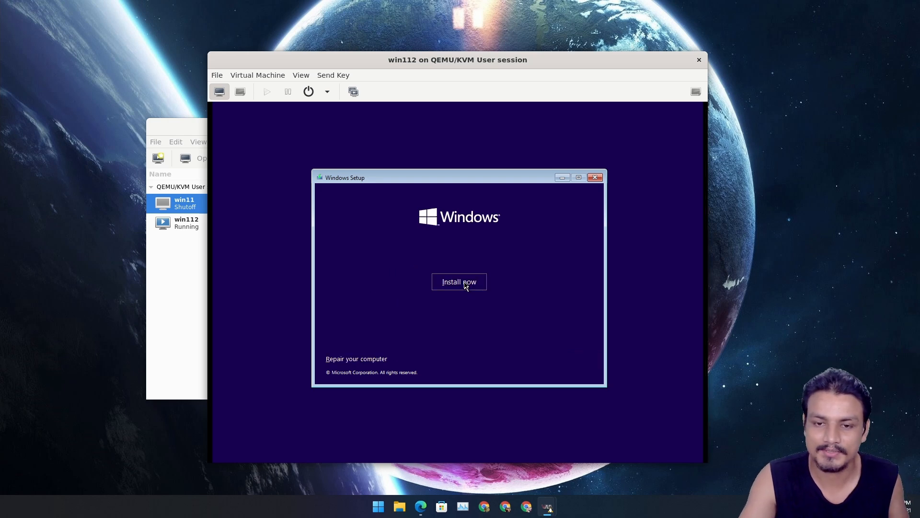
pyautogui.click(459, 282)
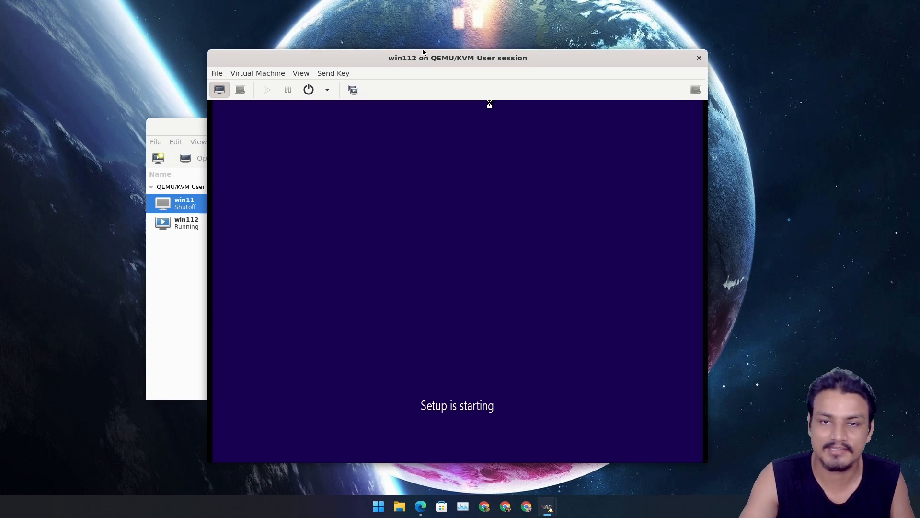
pyautogui.moveTo(423, 57); pyautogui.dragTo(425, 48)
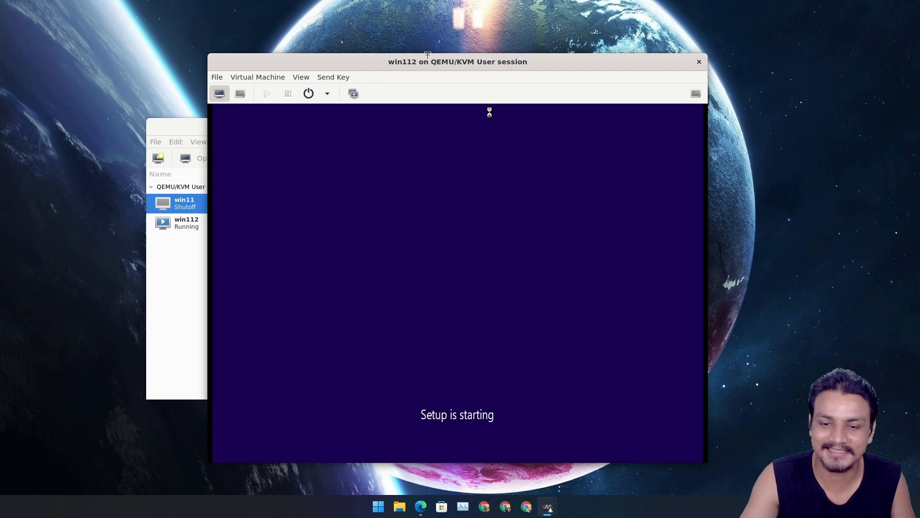
pyautogui.moveTo(702, 228)
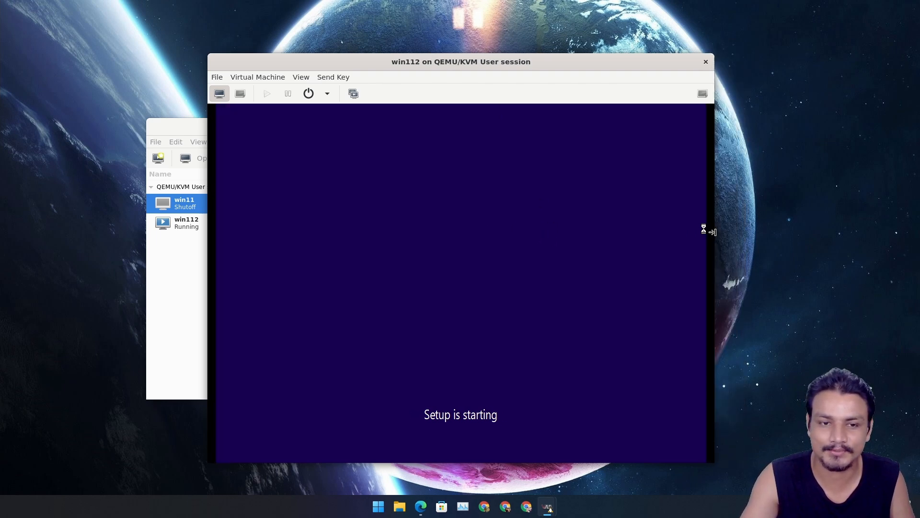
pyautogui.moveTo(467, 393)
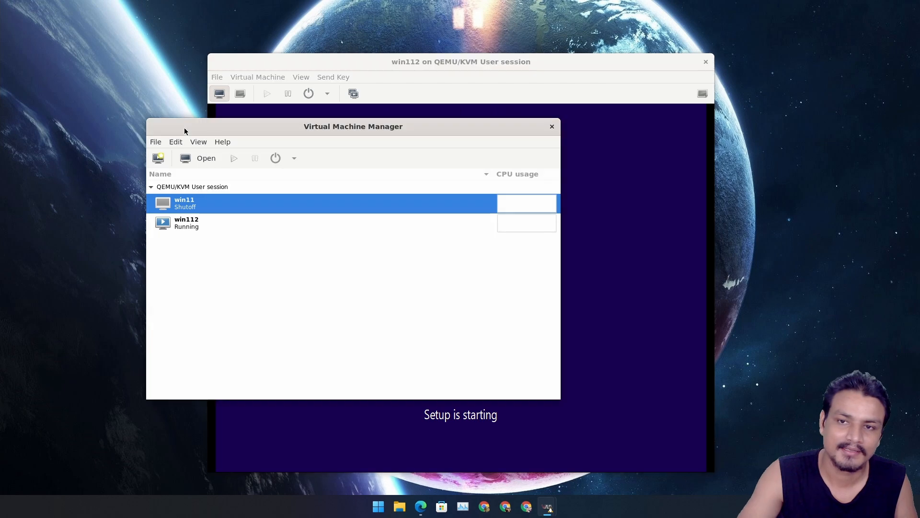
pyautogui.moveTo(561, 134)
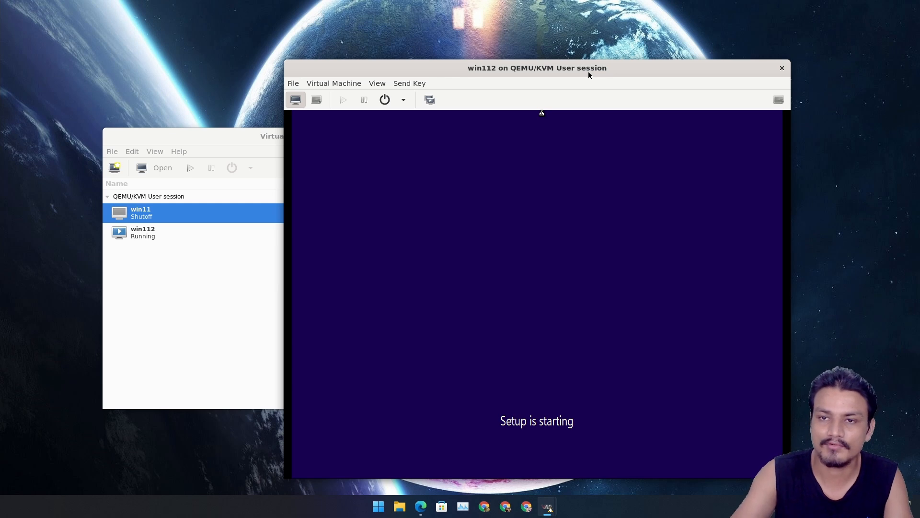
pyautogui.moveTo(528, 161)
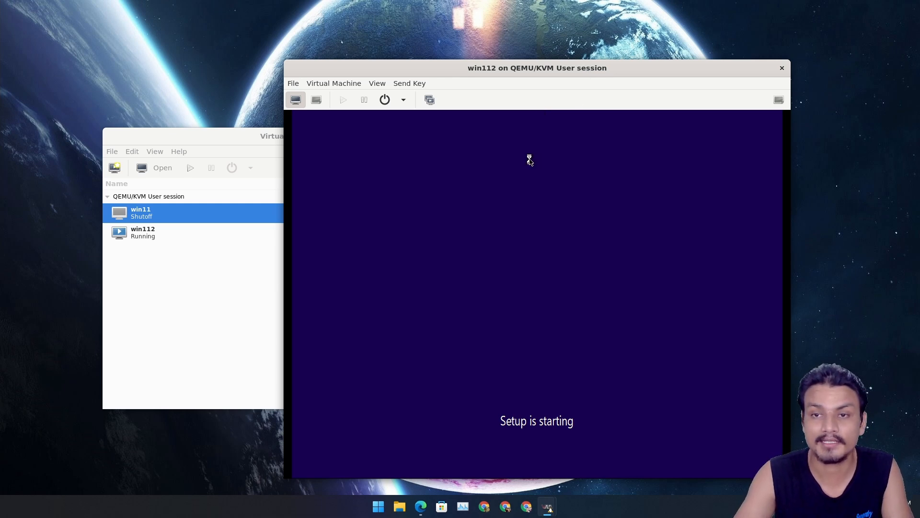
pyautogui.moveTo(771, 194)
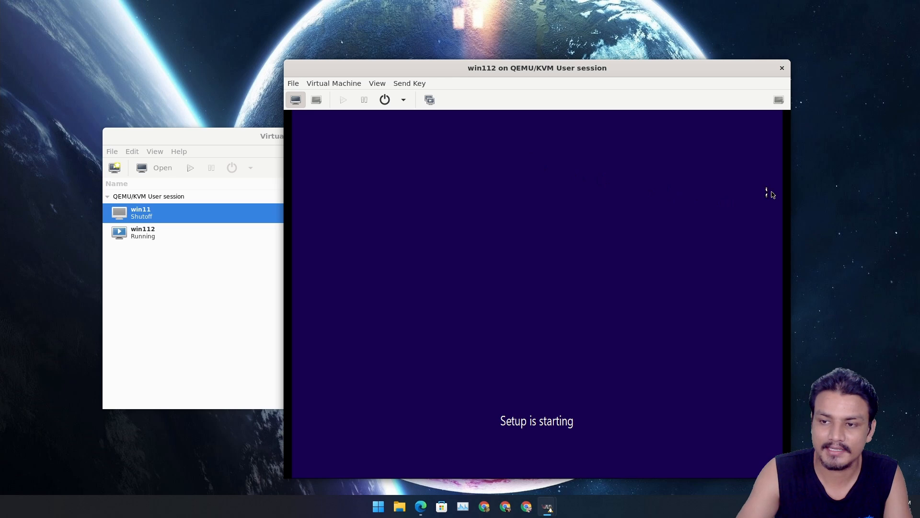
pyautogui.moveTo(614, 140)
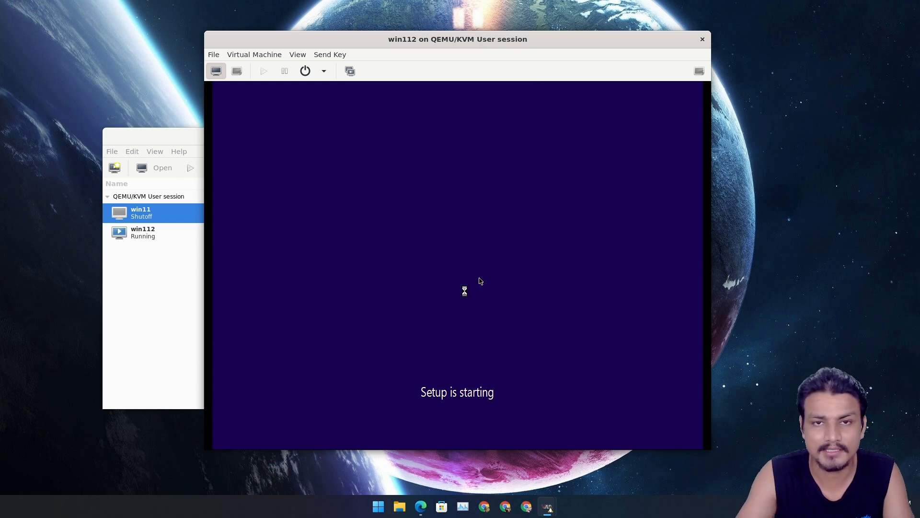
pyautogui.moveTo(702, 41)
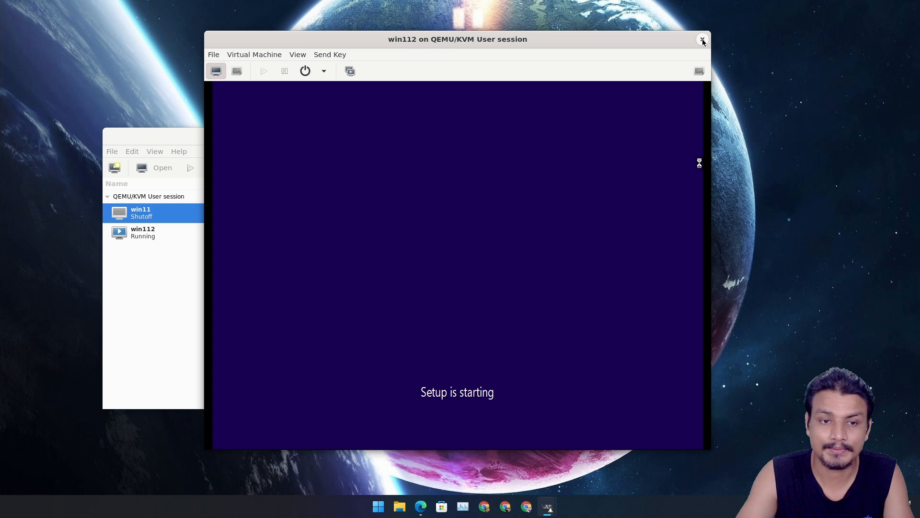
pyautogui.moveTo(680, 48)
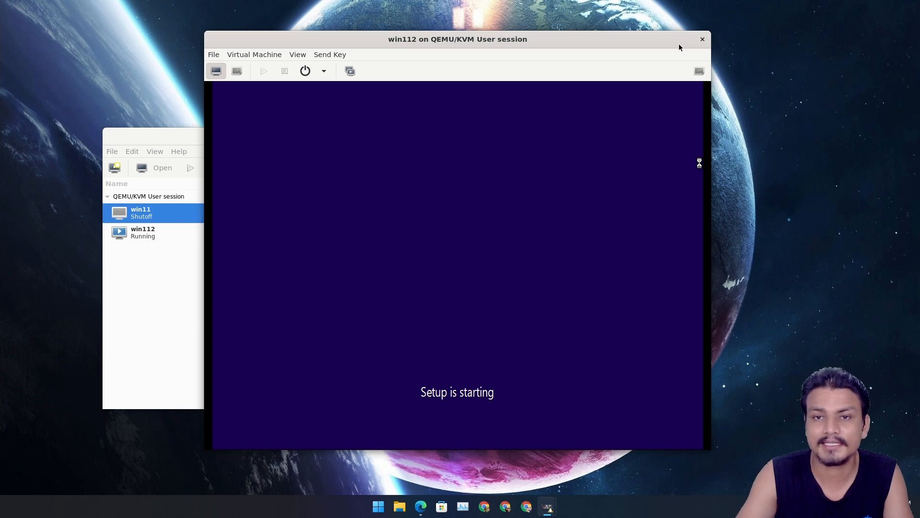
pyautogui.moveTo(701, 39)
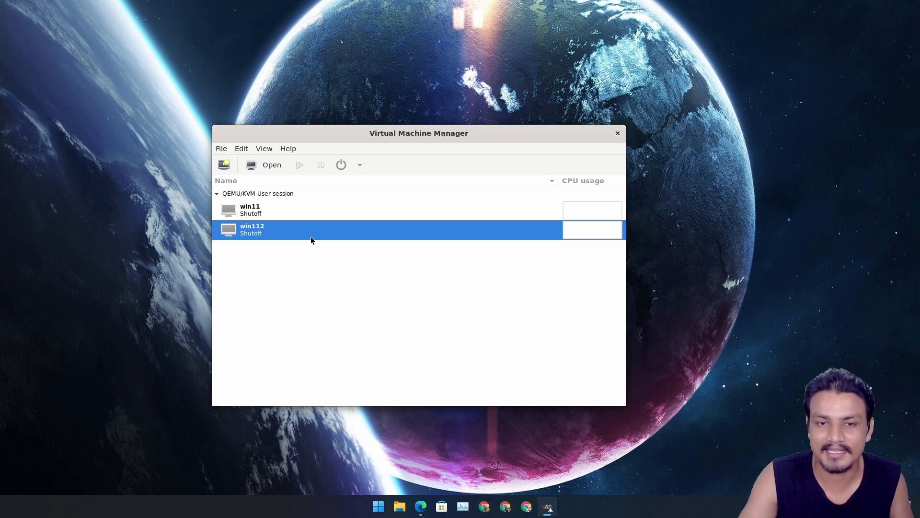
pyautogui.moveTo(437, 210)
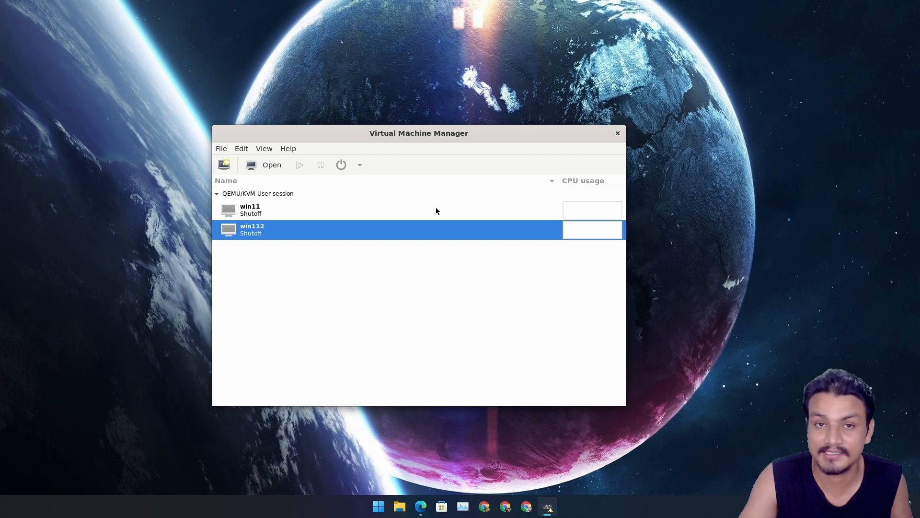
# - Close the win112 console so both win11 and win112 are listed as Shutoff
pyautogui.click(617, 133)
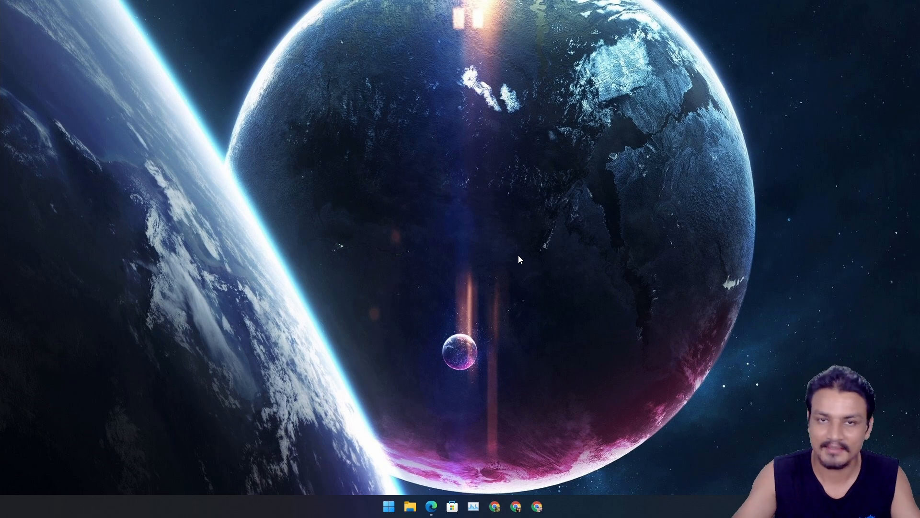
pyautogui.moveTo(534, 281)
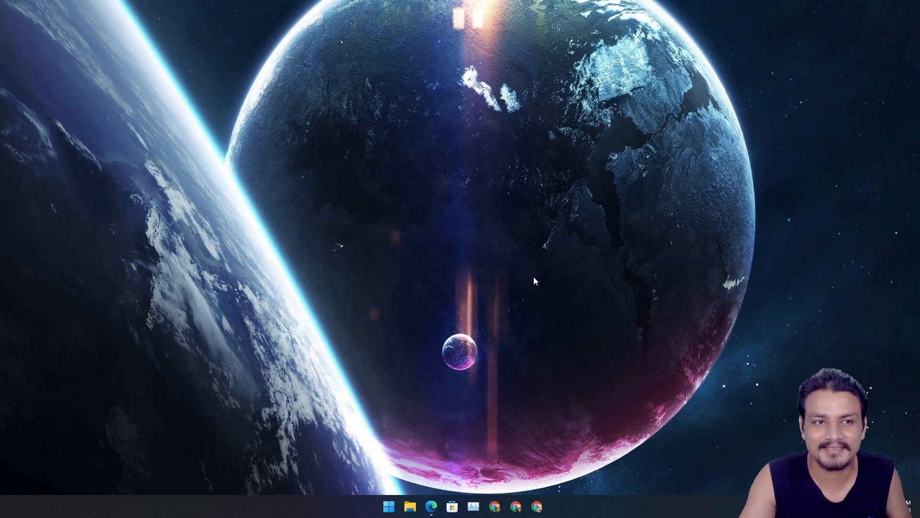
pyautogui.moveTo(524, 287)
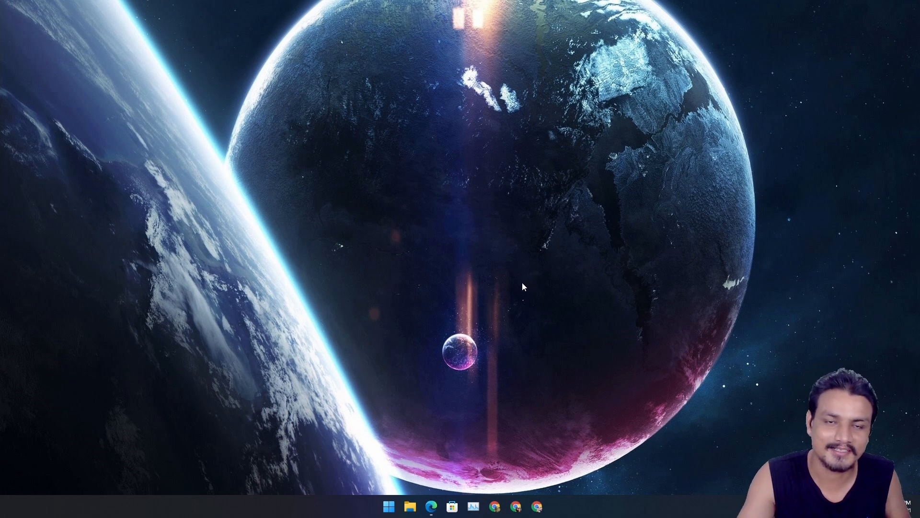
pyautogui.moveTo(321, 342)
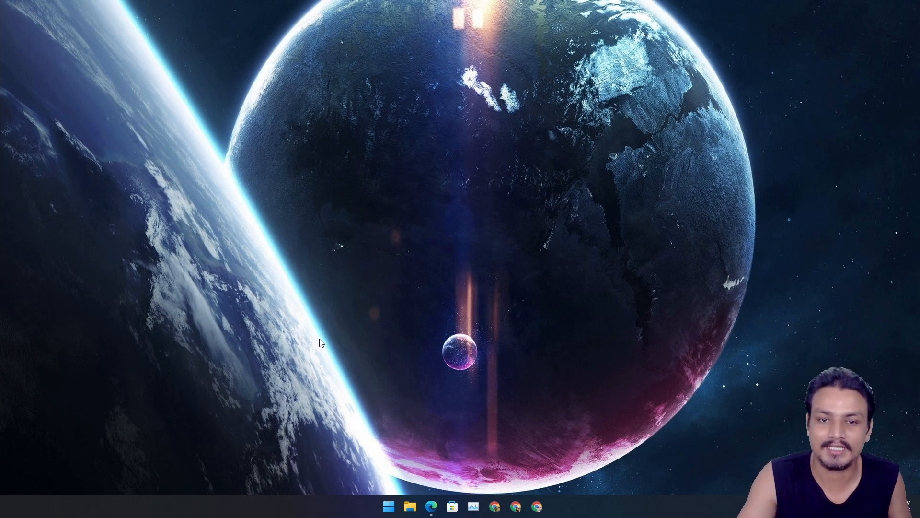
pyautogui.moveTo(322, 411)
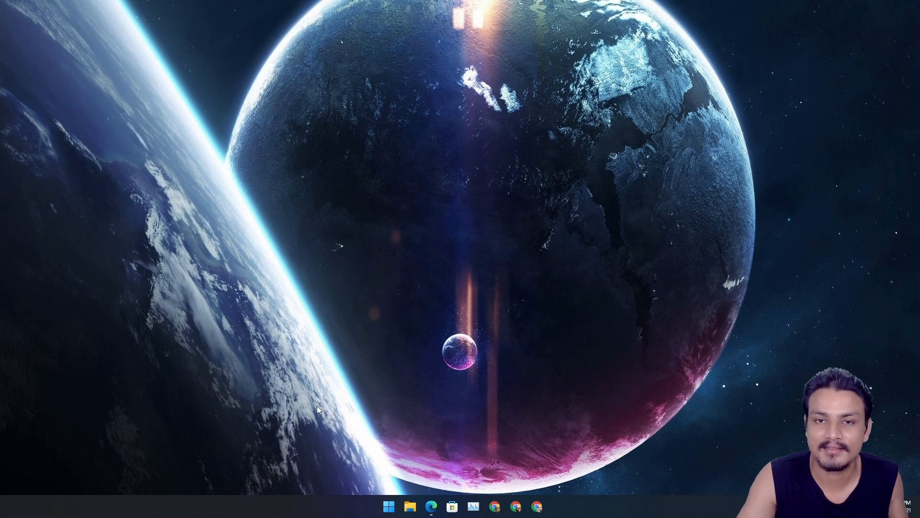
pyautogui.moveTo(469, 373)
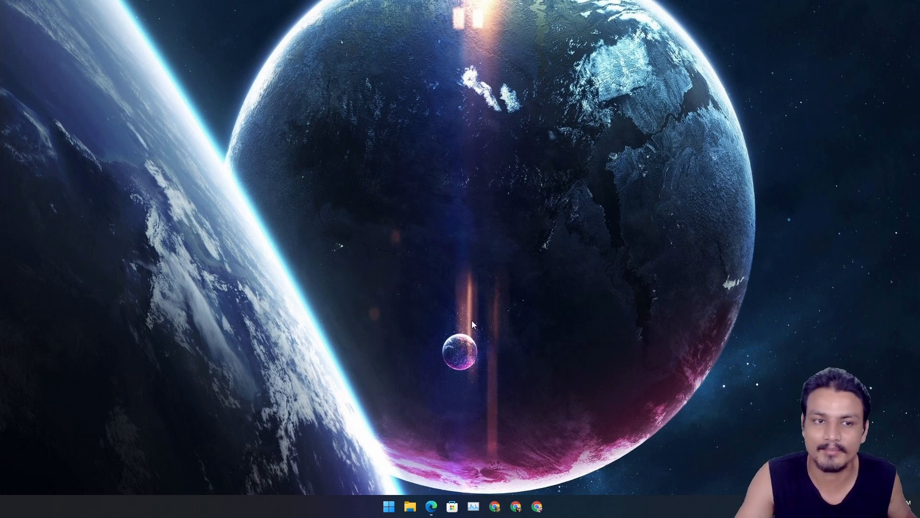
pyautogui.moveTo(658, 337)
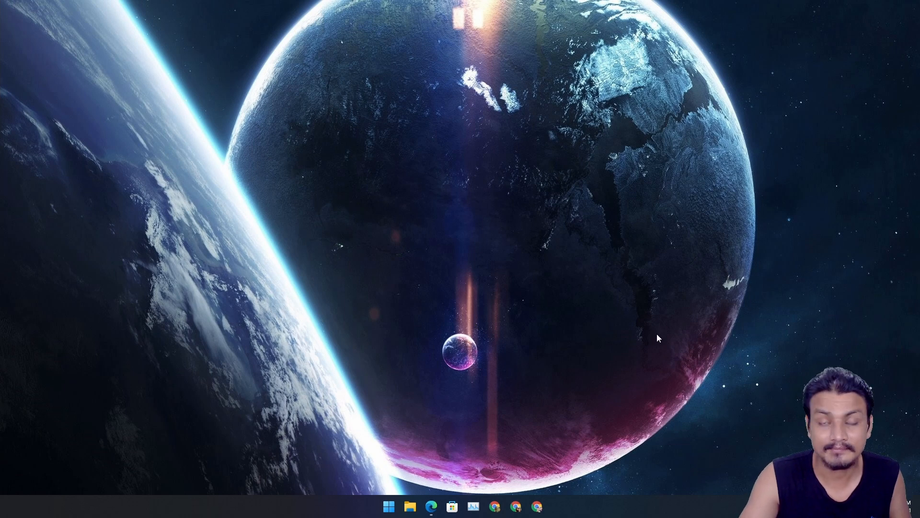
pyautogui.moveTo(569, 321)
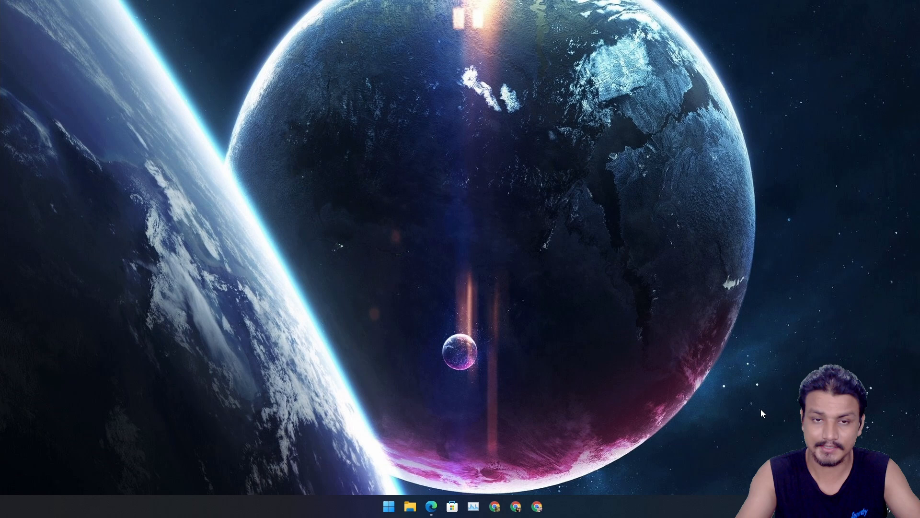
pyautogui.moveTo(588, 387)
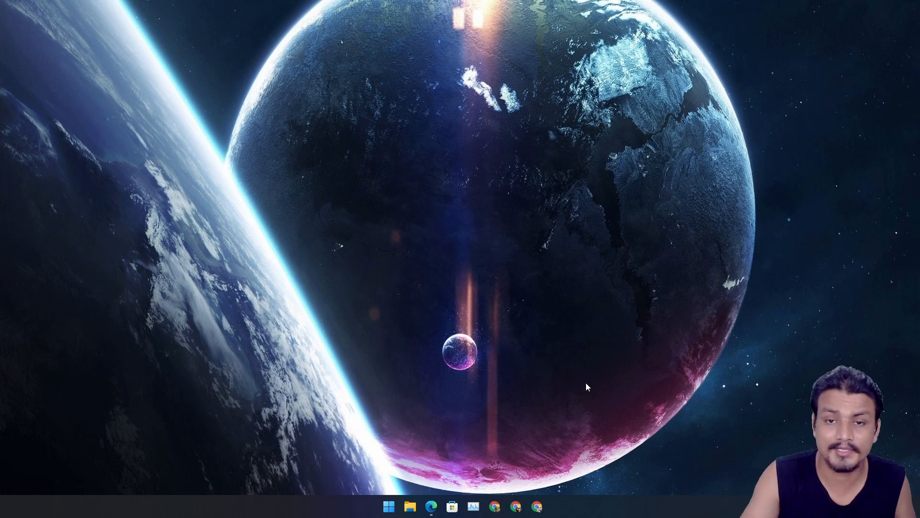
pyautogui.moveTo(414, 274)
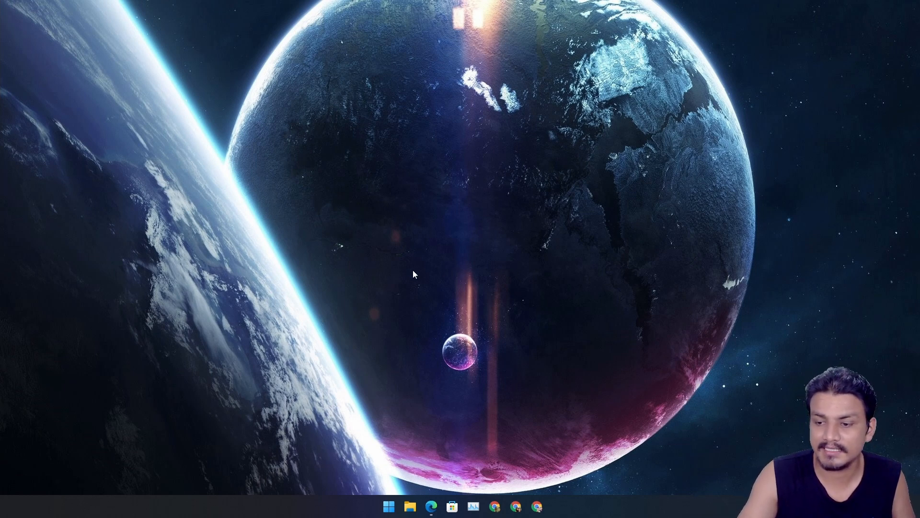
pyautogui.moveTo(420, 302)
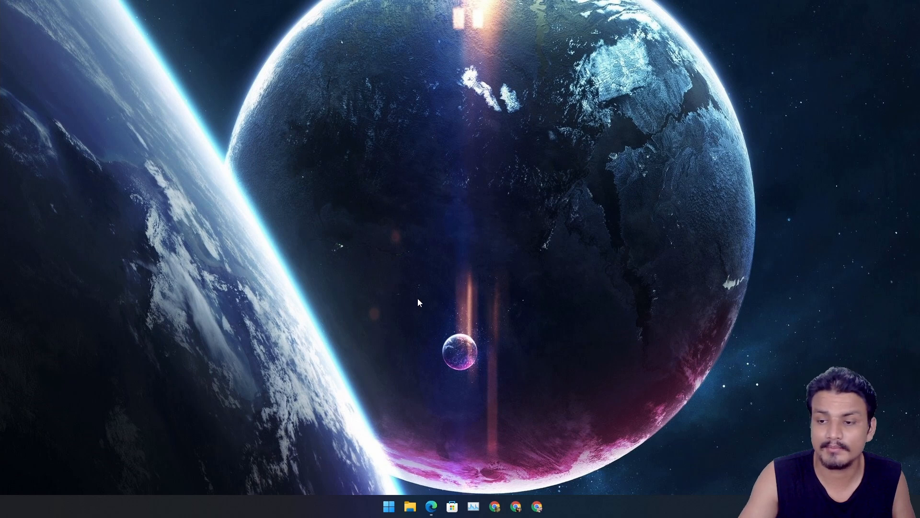
pyautogui.moveTo(551, 312)
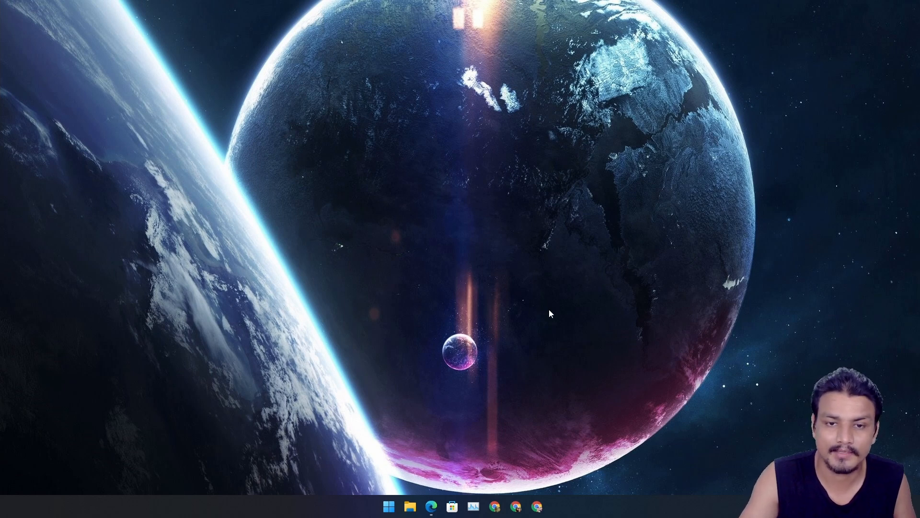
pyautogui.moveTo(493, 293)
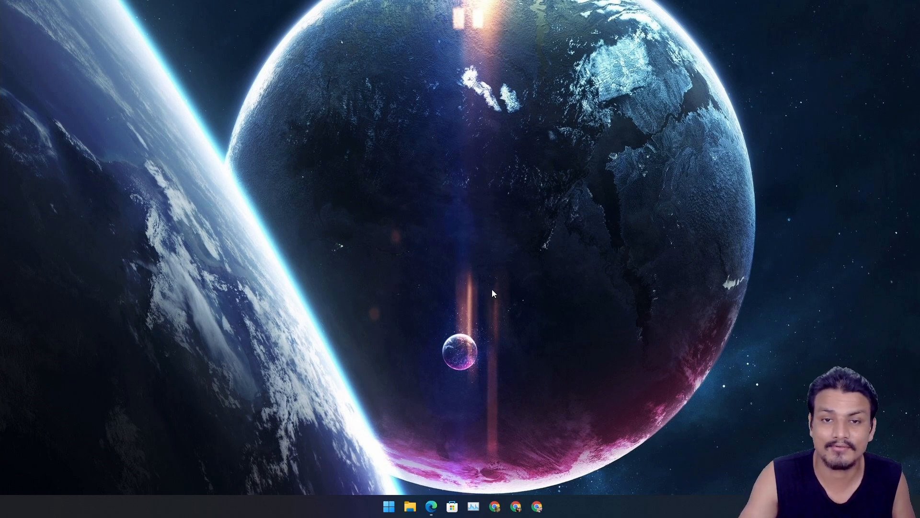